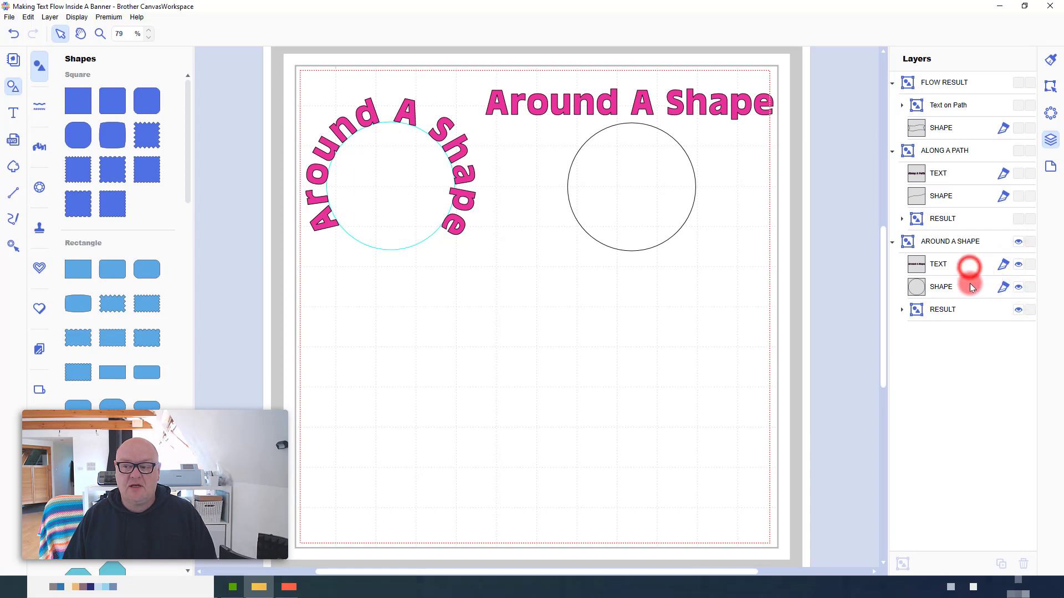
# Select the second example's text and circle and return to the Layers list
pyautogui.click(941, 286)
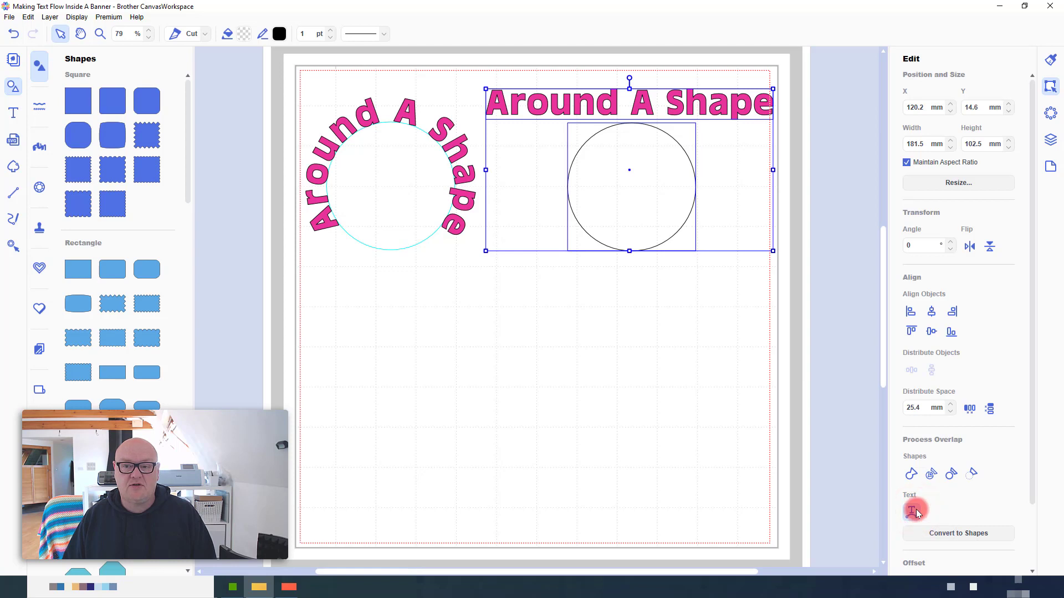
pyautogui.moveTo(875, 476)
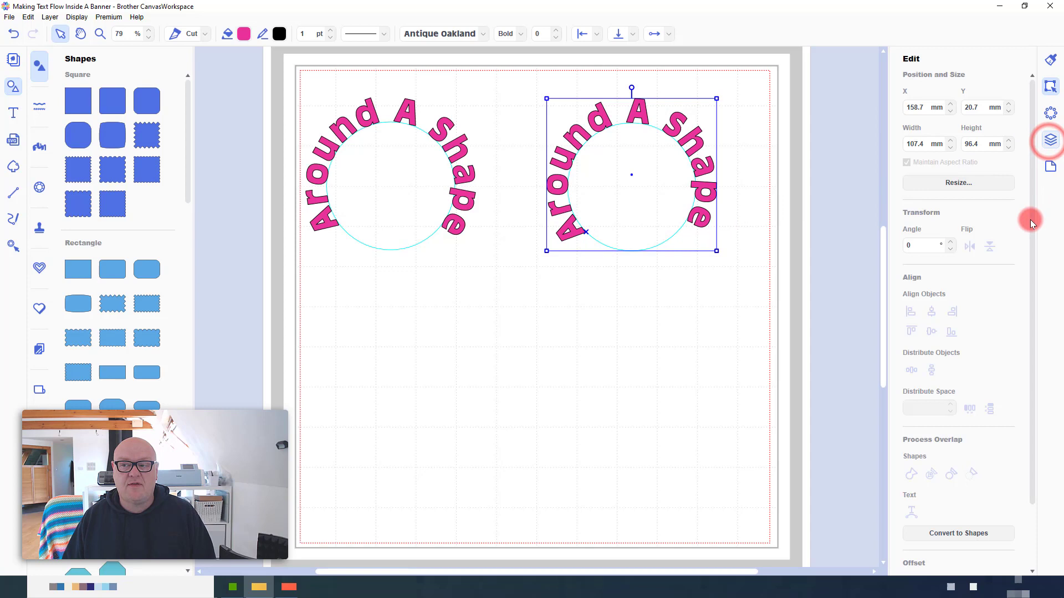
pyautogui.click(1049, 141)
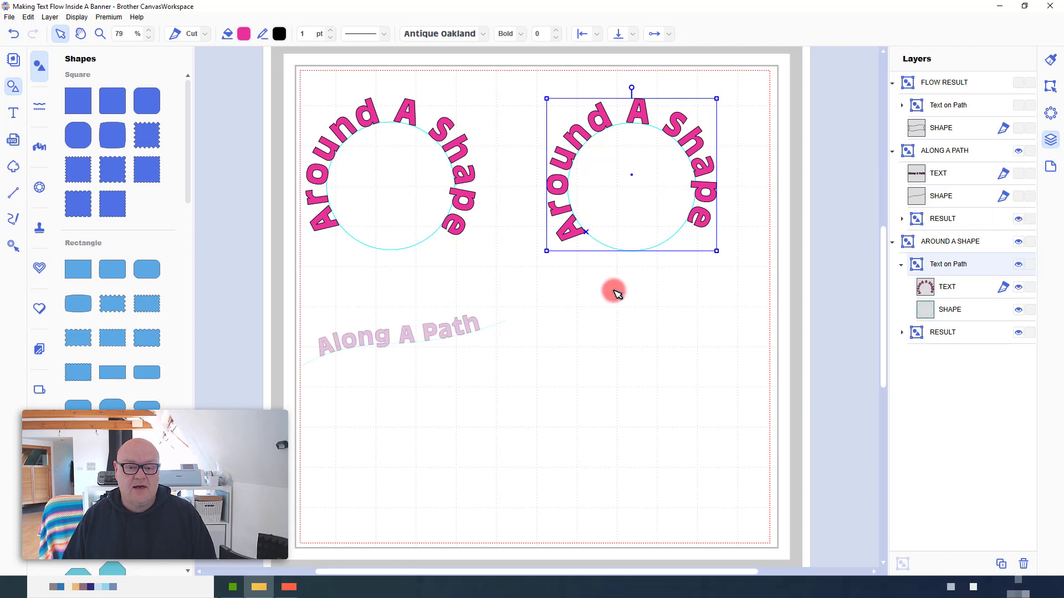
# Show the Along A Path layer, flow its text onto the curved line and slide it along the curve
pyautogui.click(424, 351)
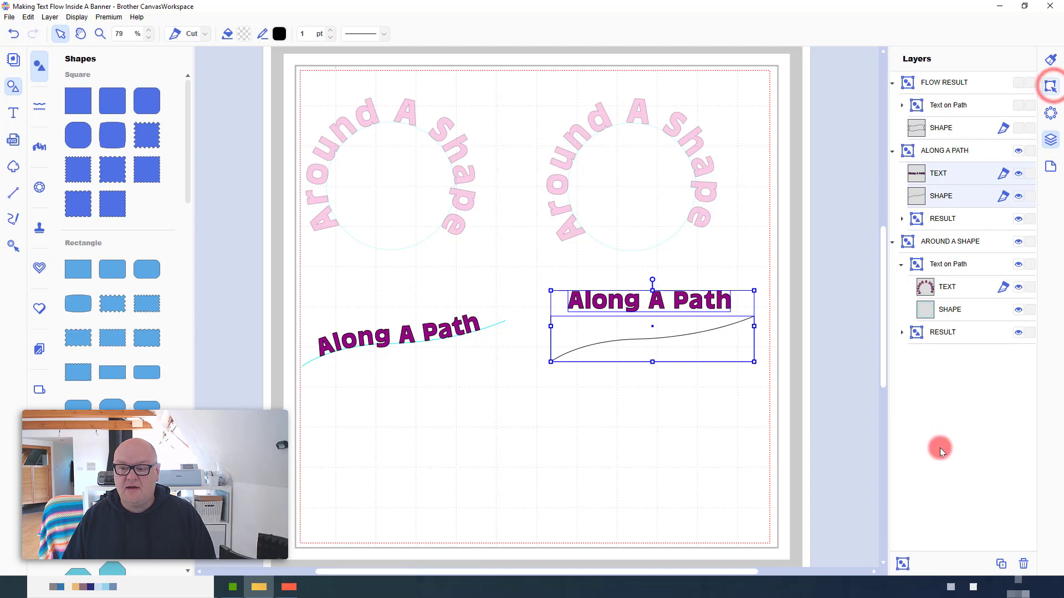
pyautogui.click(1049, 87)
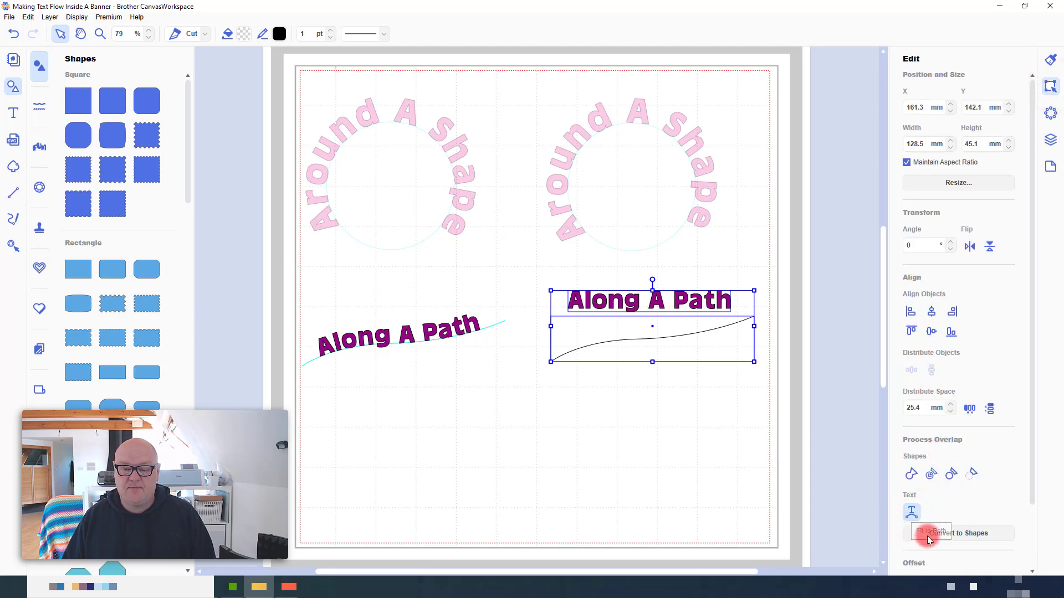
pyautogui.click(930, 533)
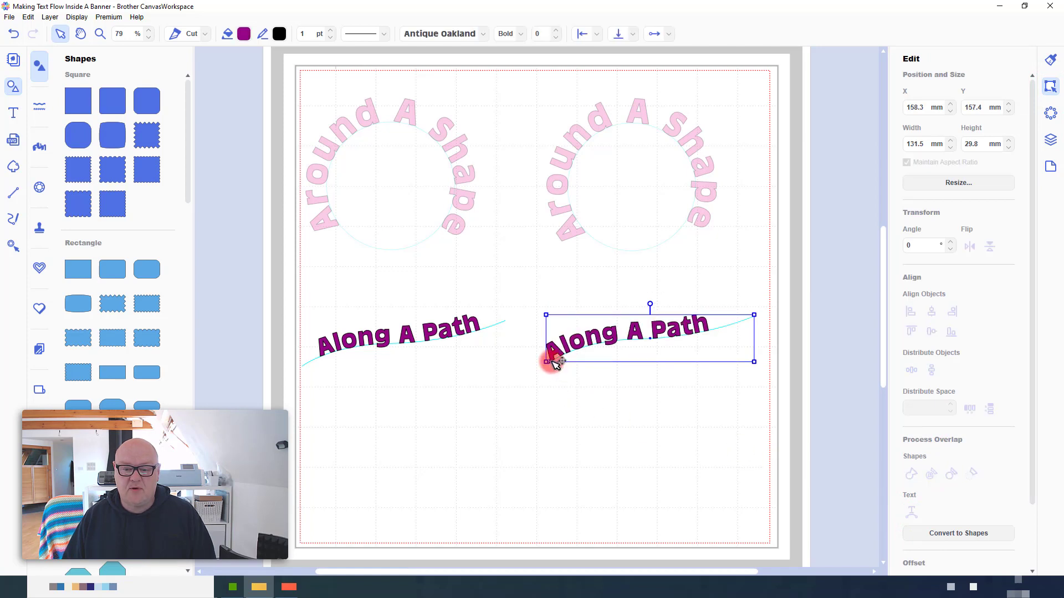
pyautogui.moveTo(550, 361); pyautogui.dragTo(569, 358)
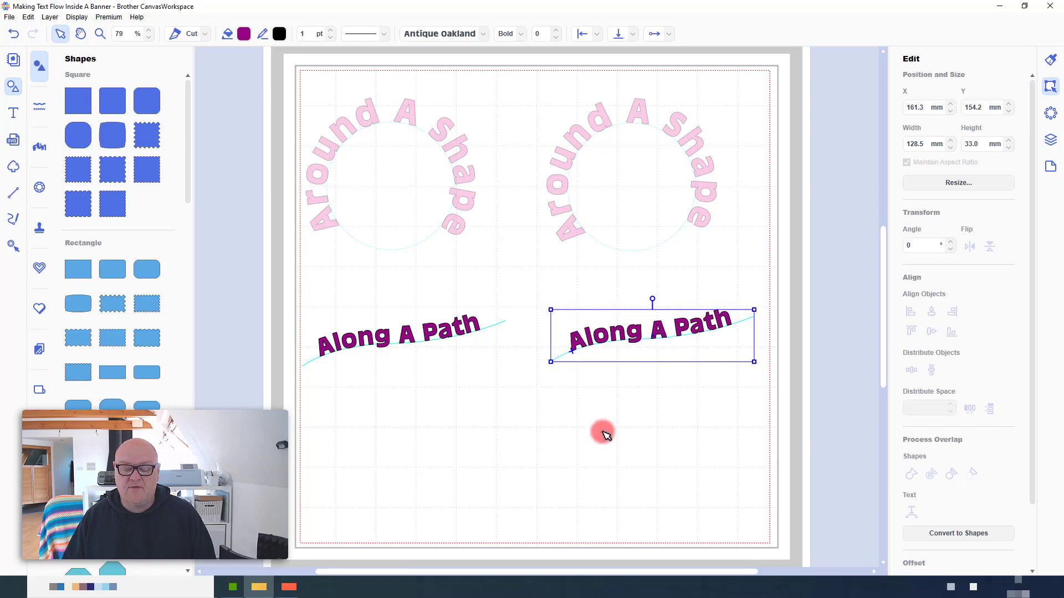
pyautogui.click(784, 425)
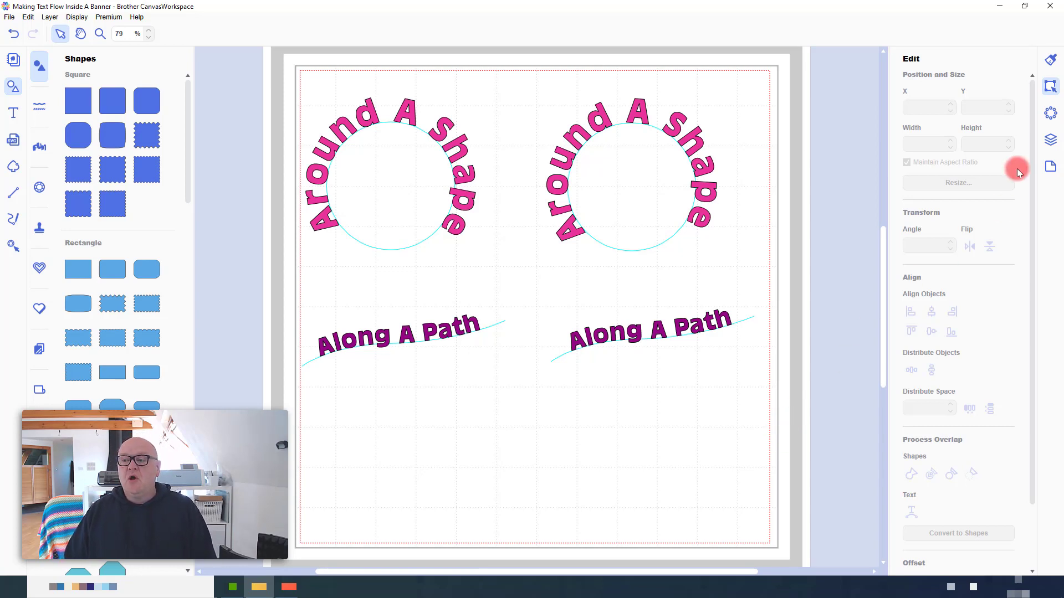
# Return to the Layers list to toggle the Flow Result and Along A Path example visibility
pyautogui.click(1049, 140)
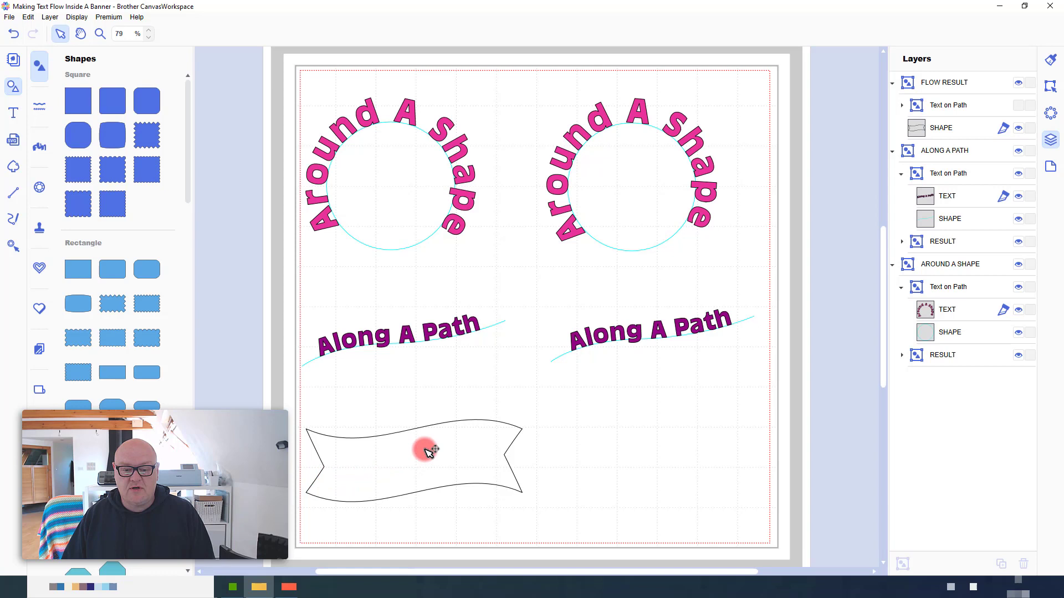
pyautogui.moveTo(515, 468)
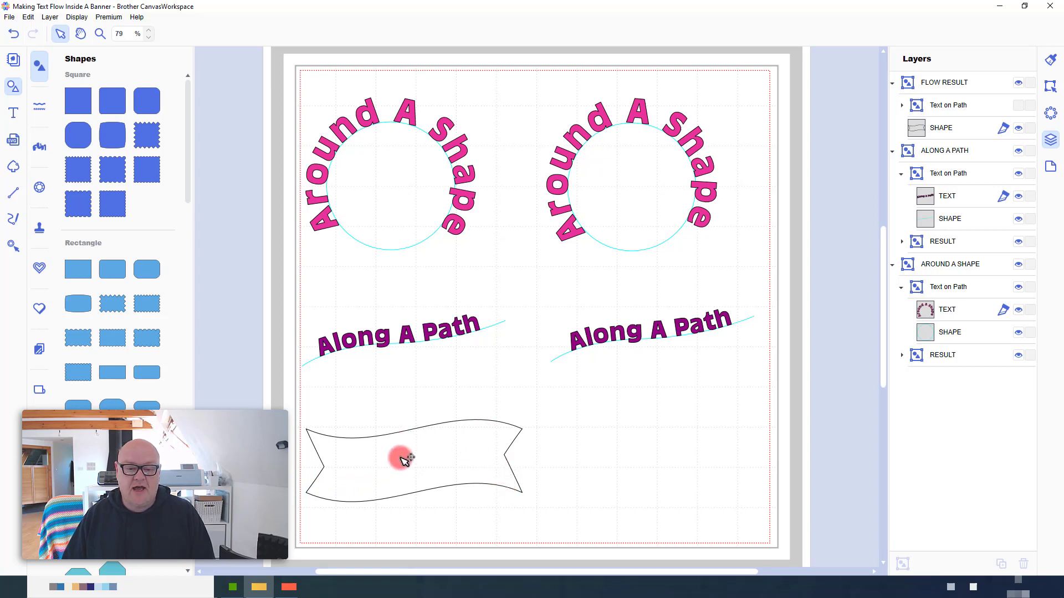
pyautogui.moveTo(509, 473)
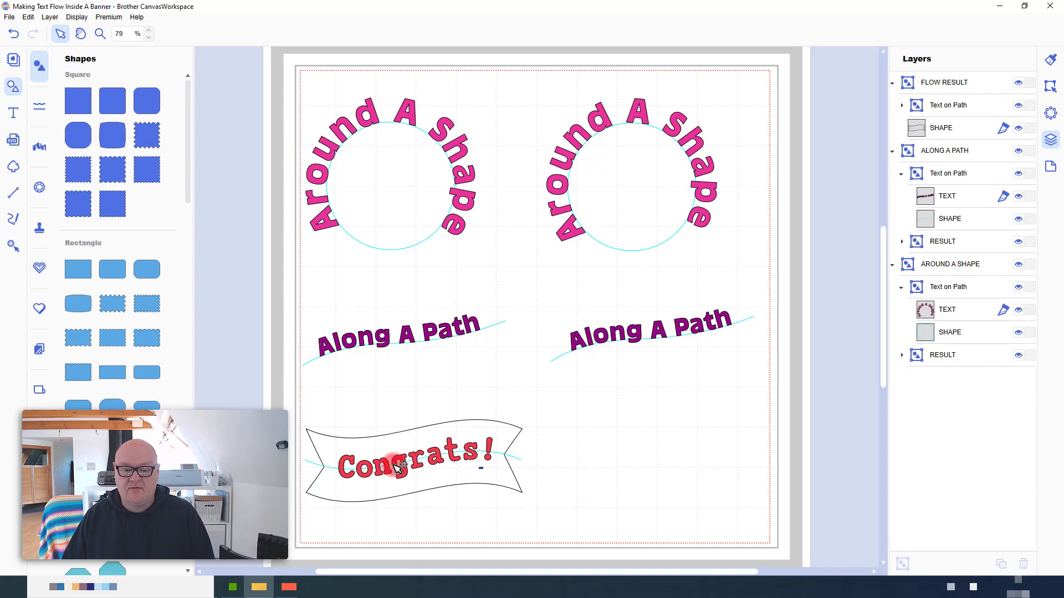
pyautogui.moveTo(555, 488)
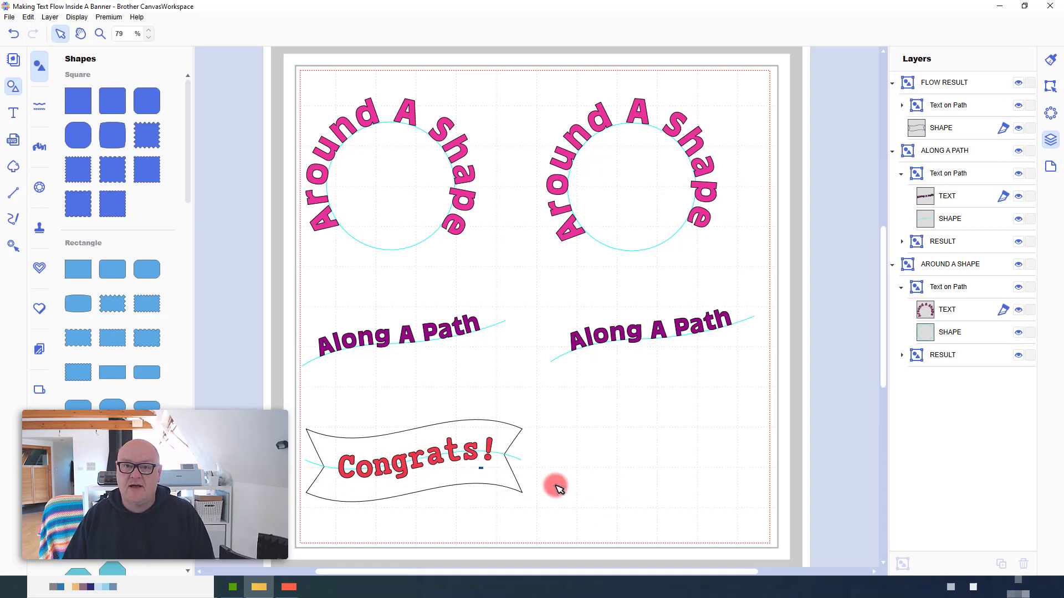
pyautogui.moveTo(610, 473)
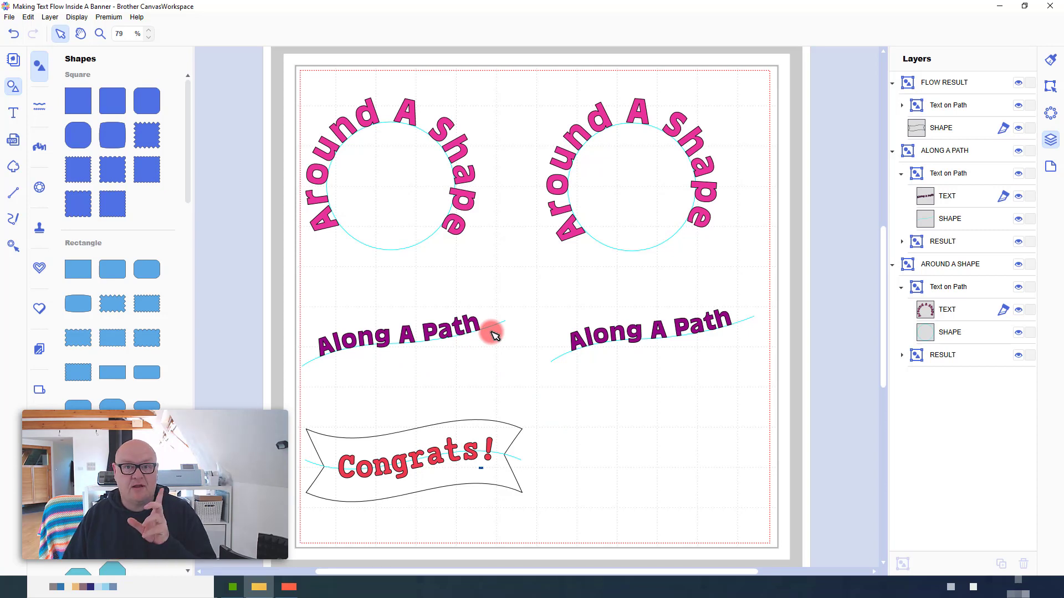
pyautogui.moveTo(834, 158)
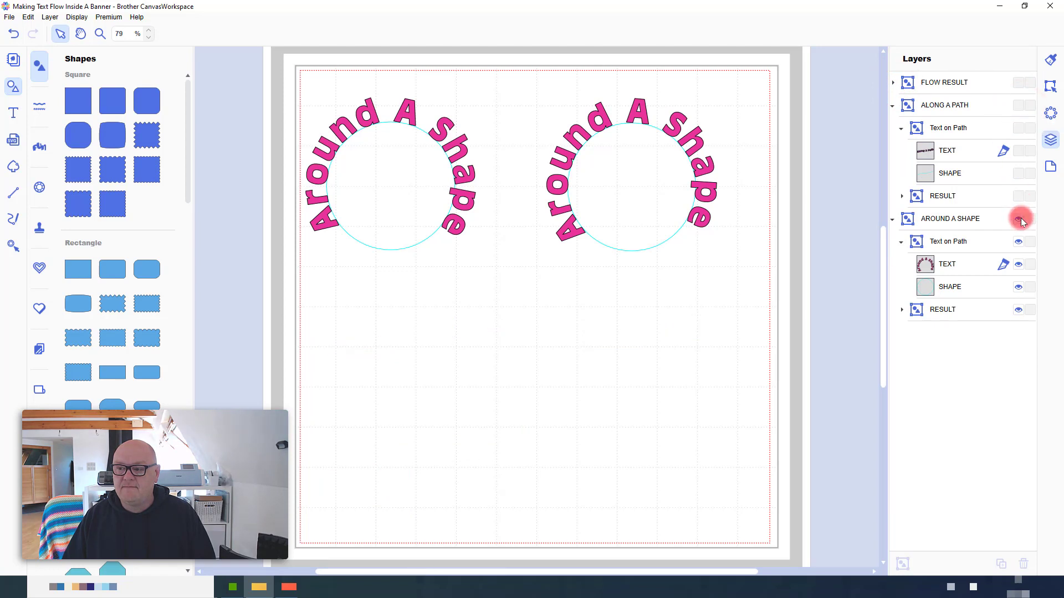
# Hide the Around A Shape examples and lock the Around A Shape and Along A Path layers
pyautogui.click(1017, 218)
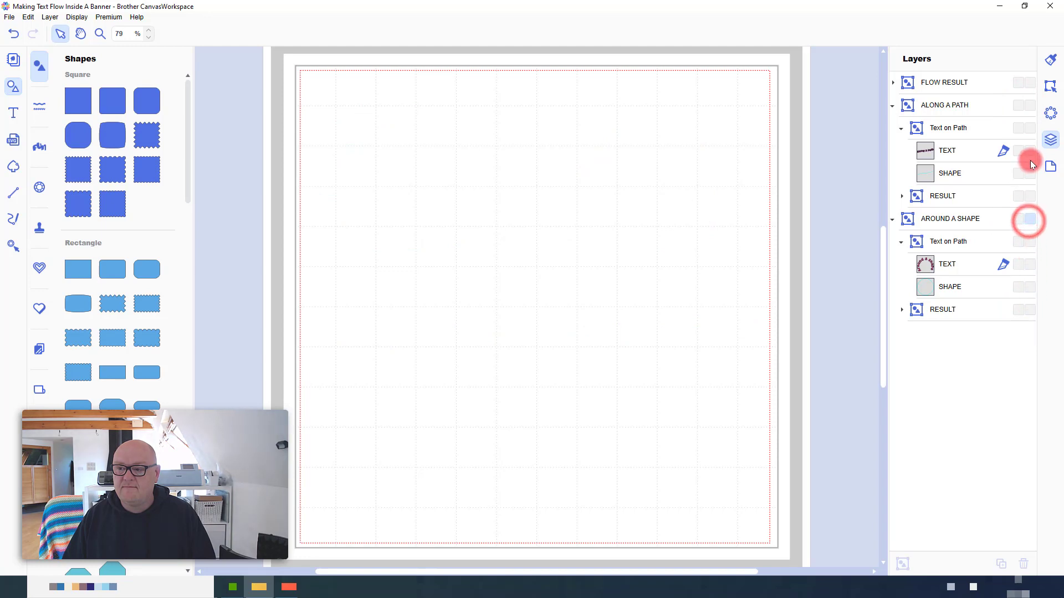
pyautogui.click(1029, 218)
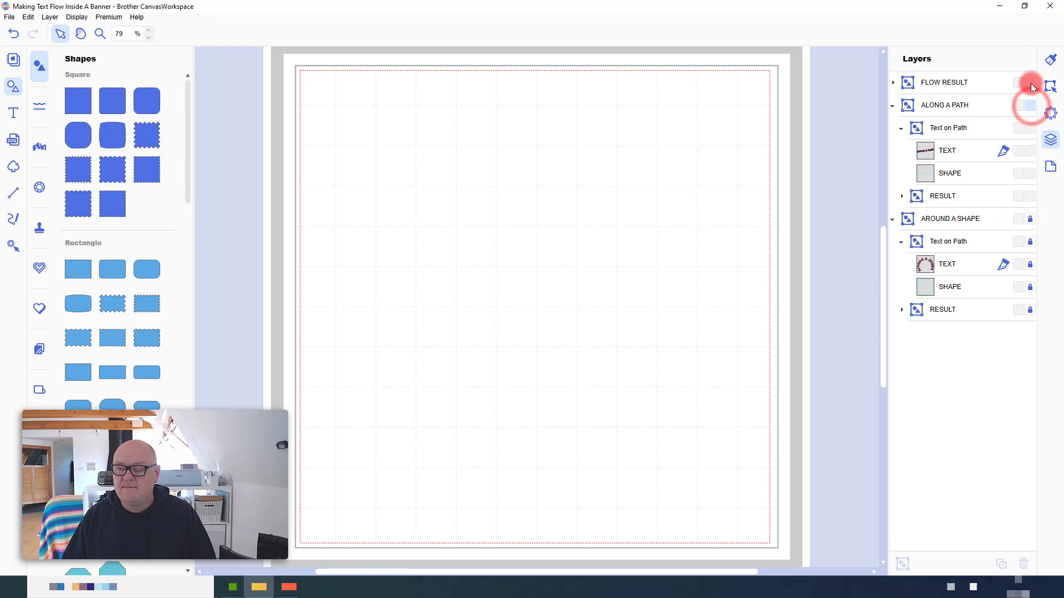
pyautogui.click(1028, 106)
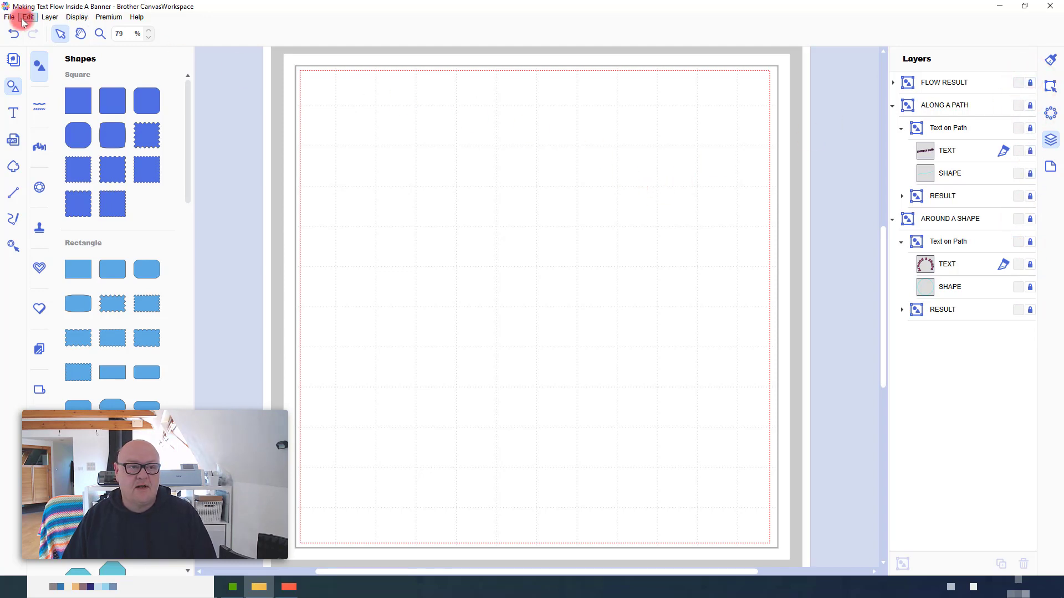
# Import Banner.svg and enlarge the banner across the upper middle of the mat
pyautogui.click(10, 17)
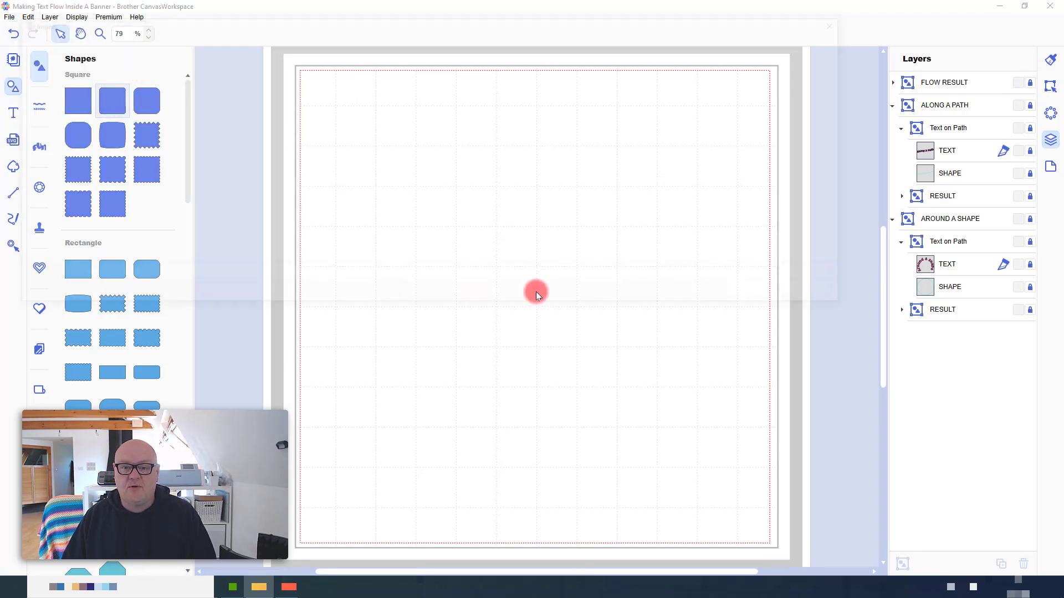
pyautogui.click(38, 105)
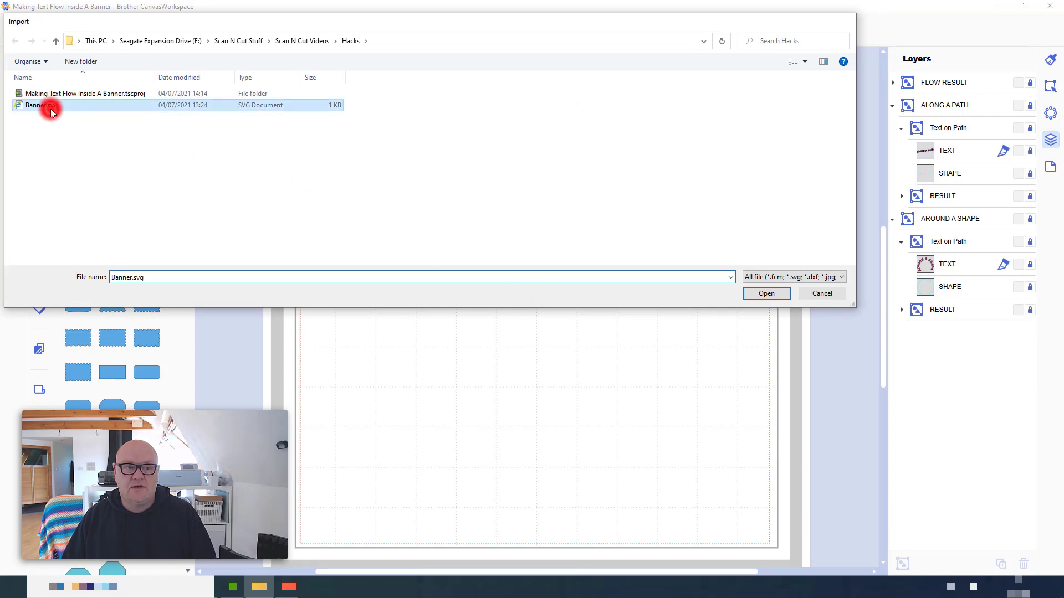
pyautogui.click(765, 293)
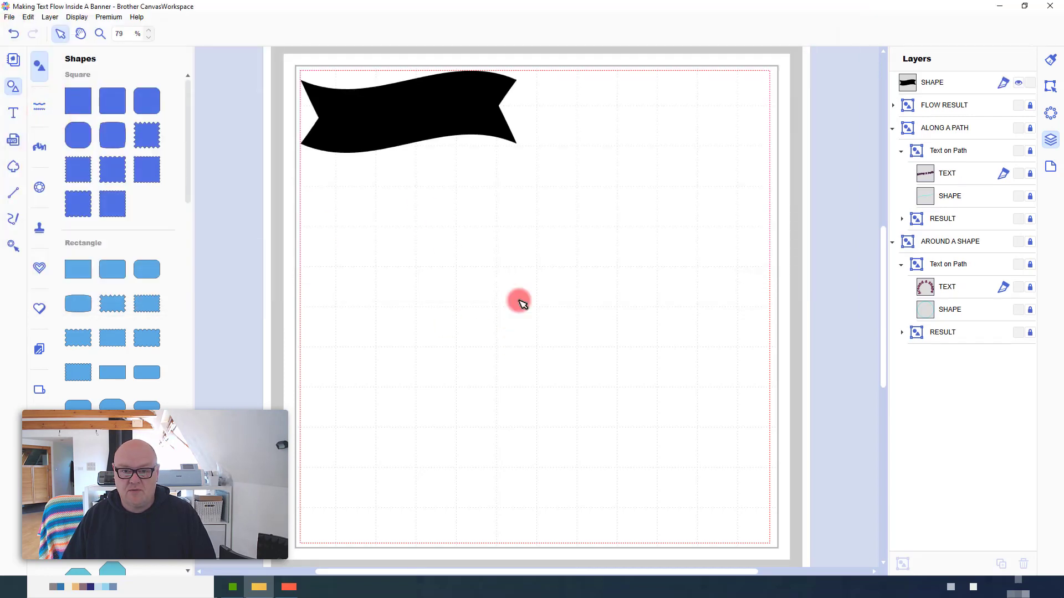
pyautogui.click(406, 112)
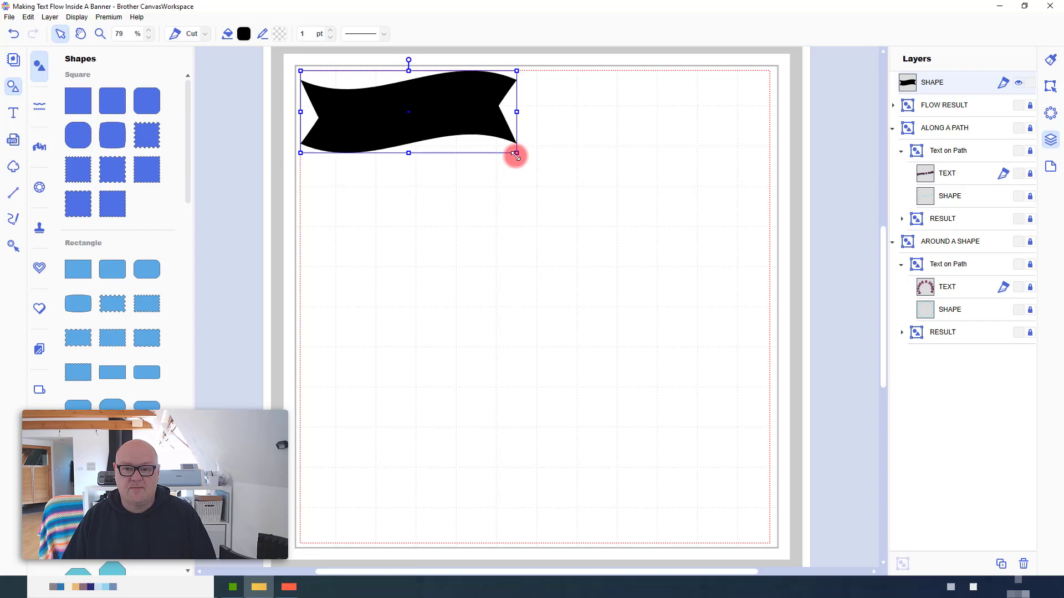
pyautogui.moveTo(515, 153); pyautogui.dragTo(627, 216)
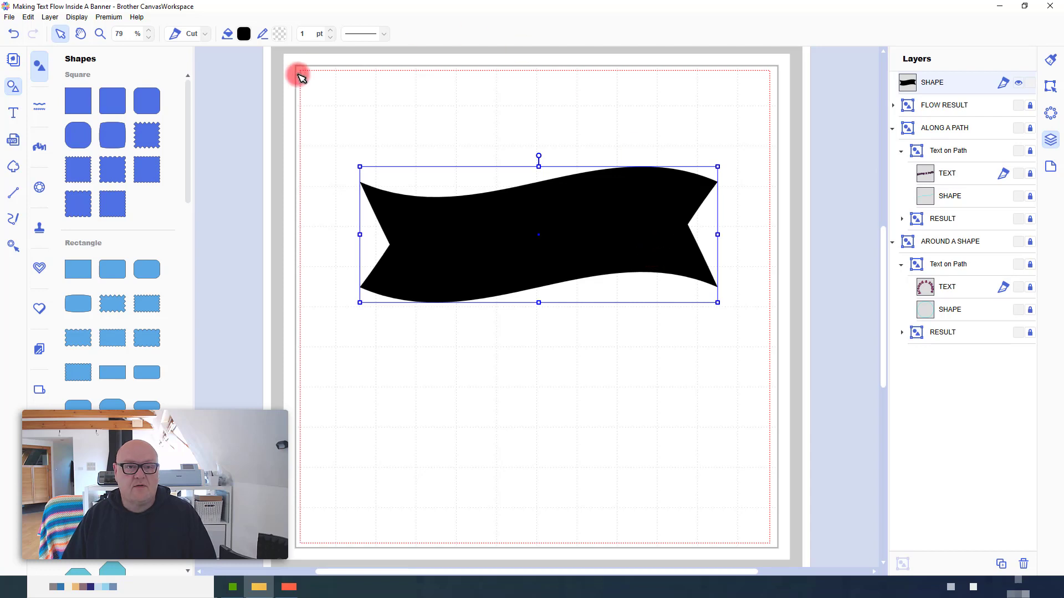
# Give the banner a transparent fill and a thin black outline, then select it
pyautogui.click(244, 33)
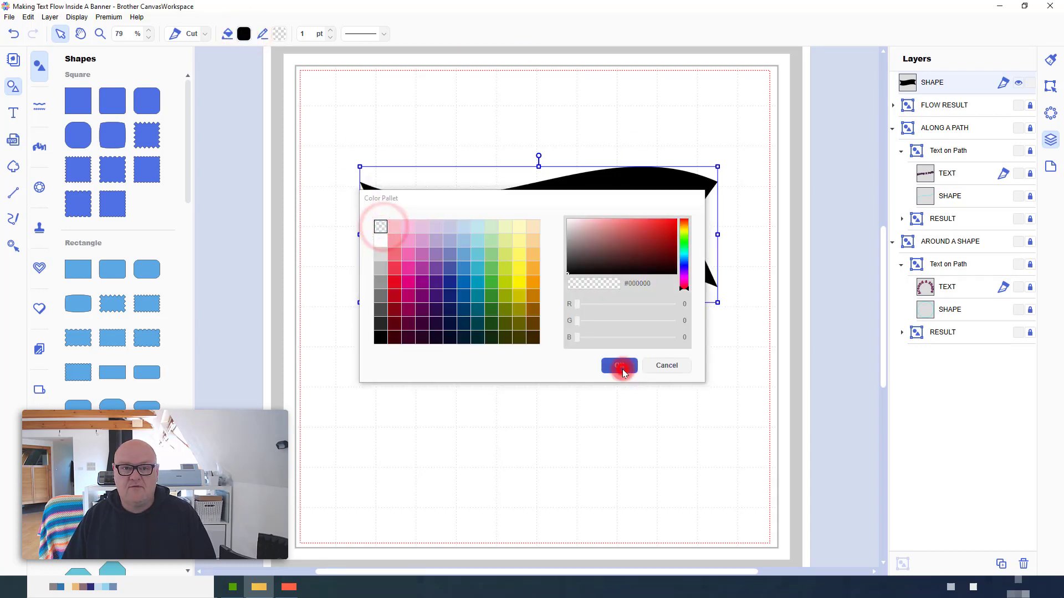
pyautogui.click(618, 365)
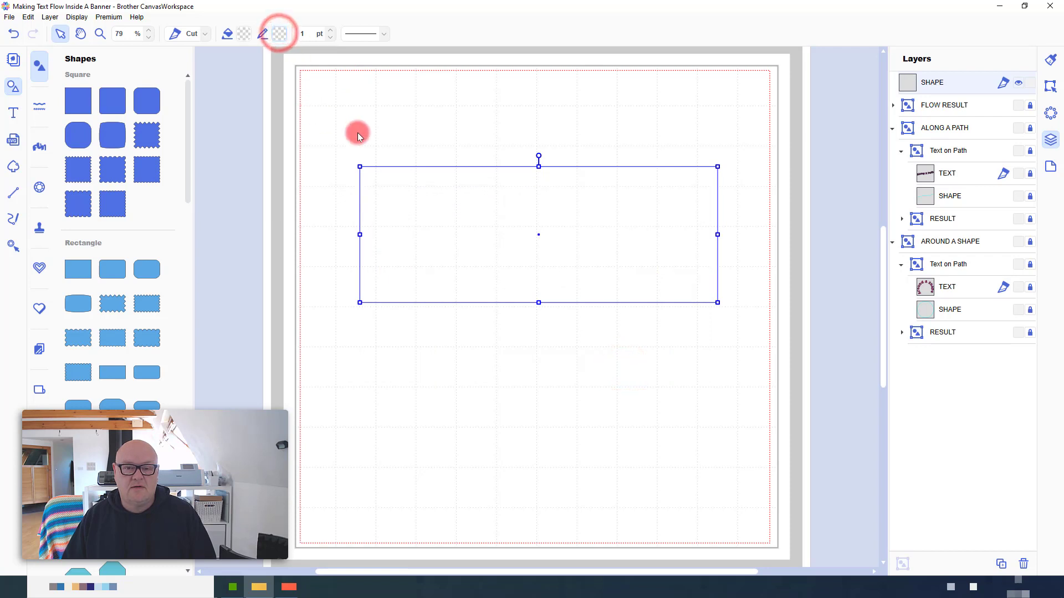
pyautogui.click(278, 33)
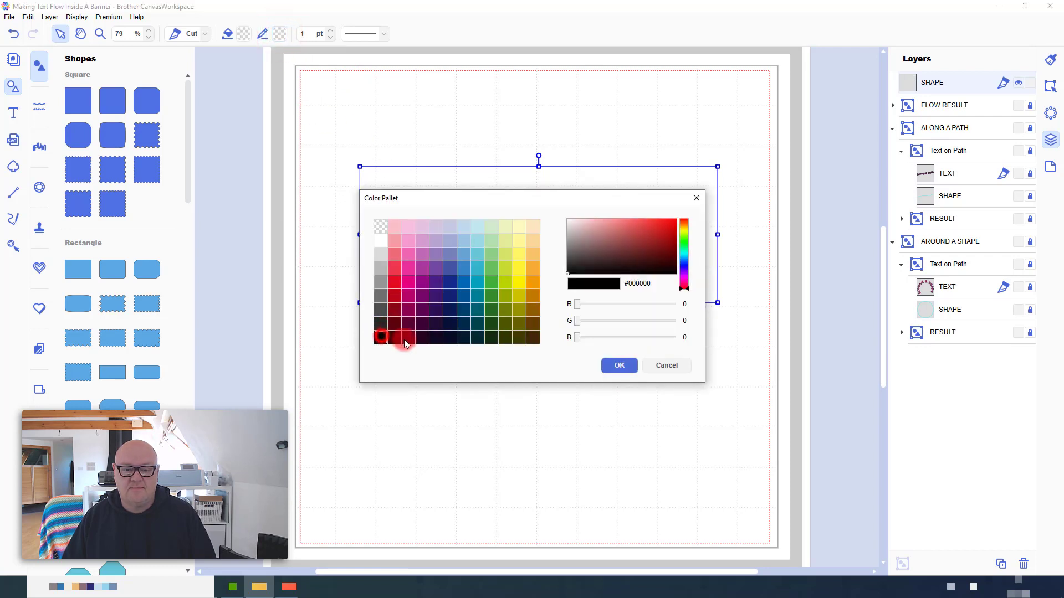
pyautogui.click(617, 365)
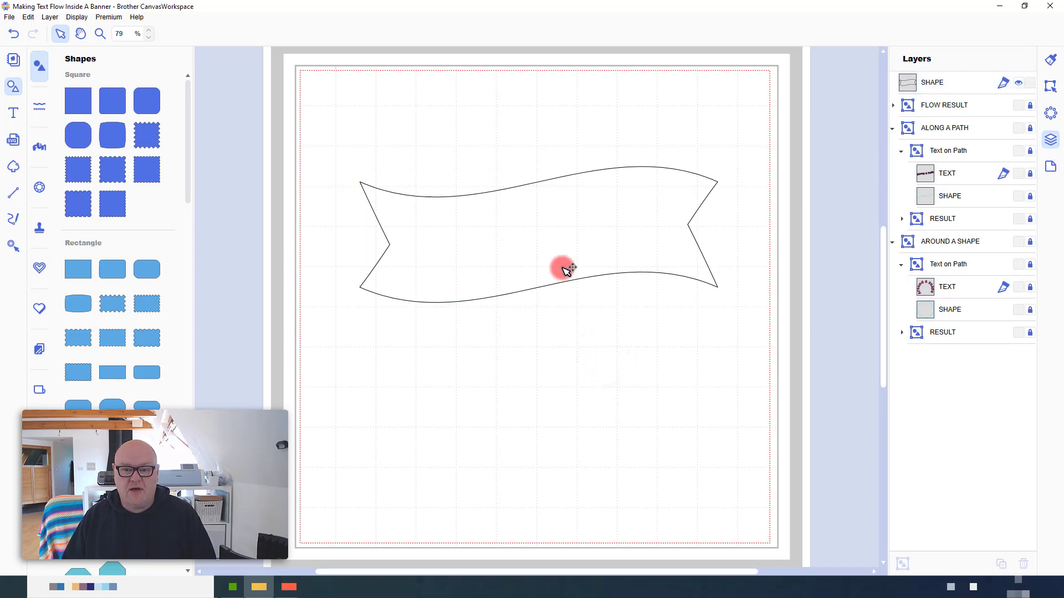
pyautogui.click(564, 268)
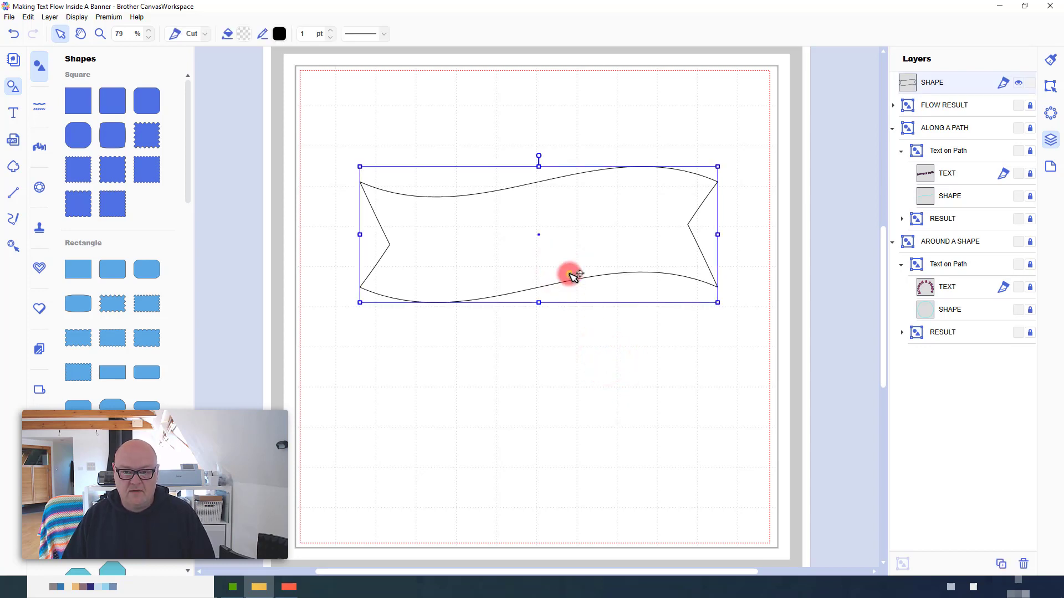
# Duplicate the banner outline and move the copy below the original
pyautogui.rightClick(572, 274)
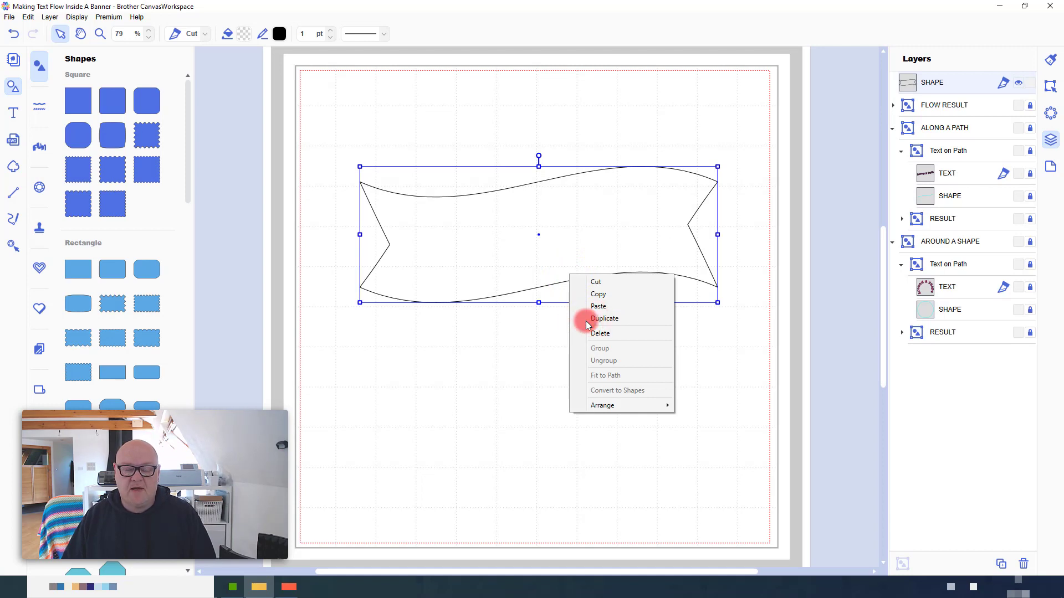
pyautogui.click(603, 318)
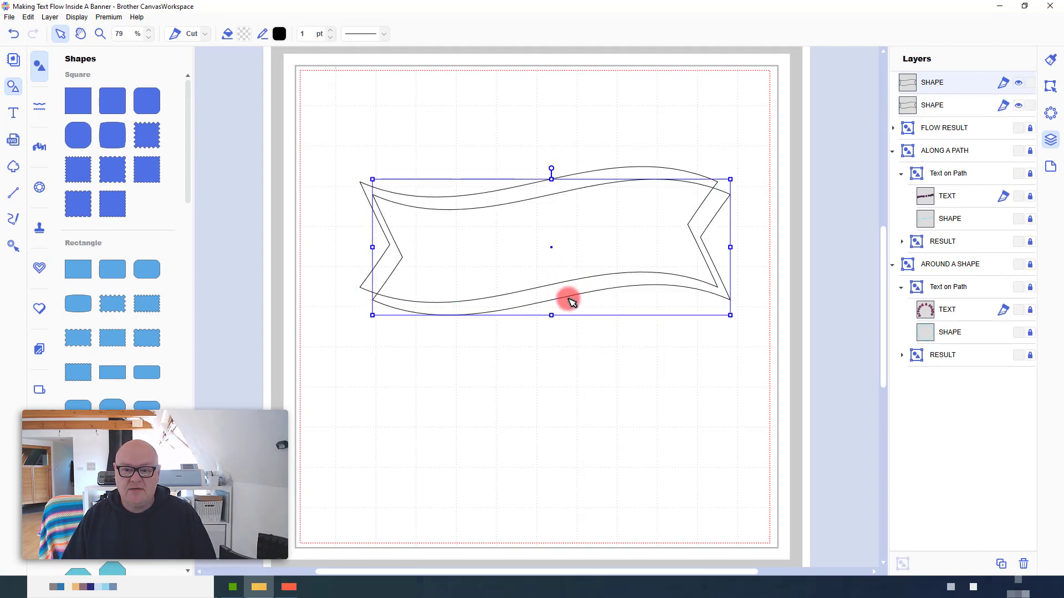
pyautogui.moveTo(570, 302); pyautogui.dragTo(572, 397)
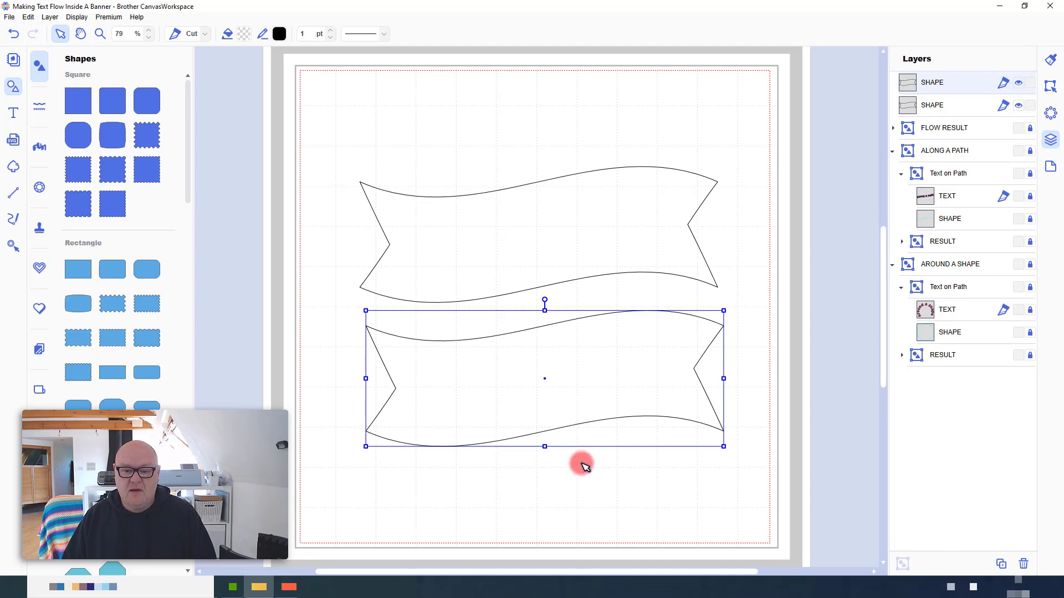
pyautogui.moveTo(587, 461)
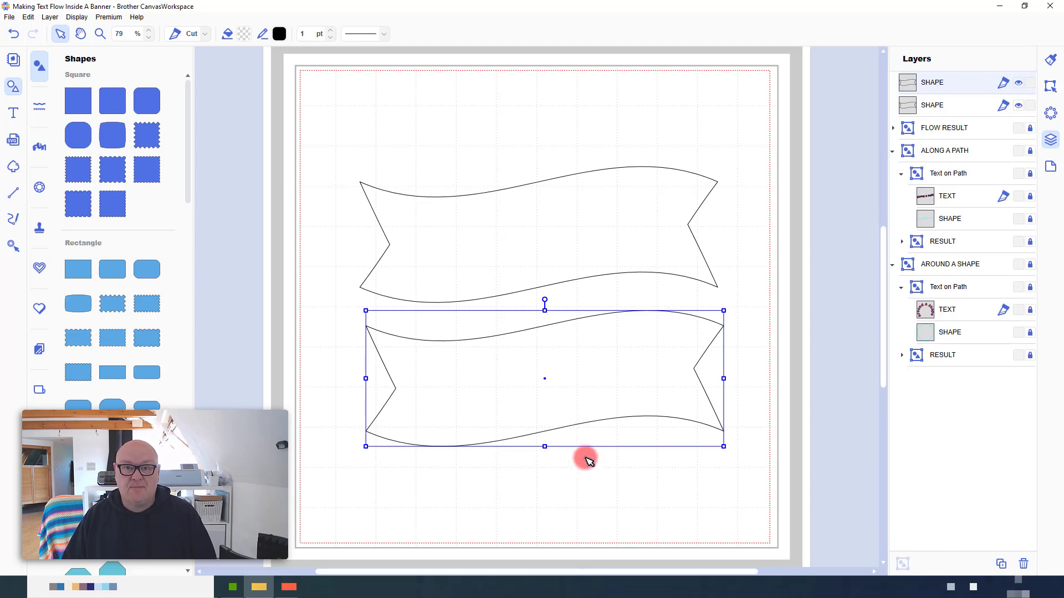
pyautogui.moveTo(597, 425)
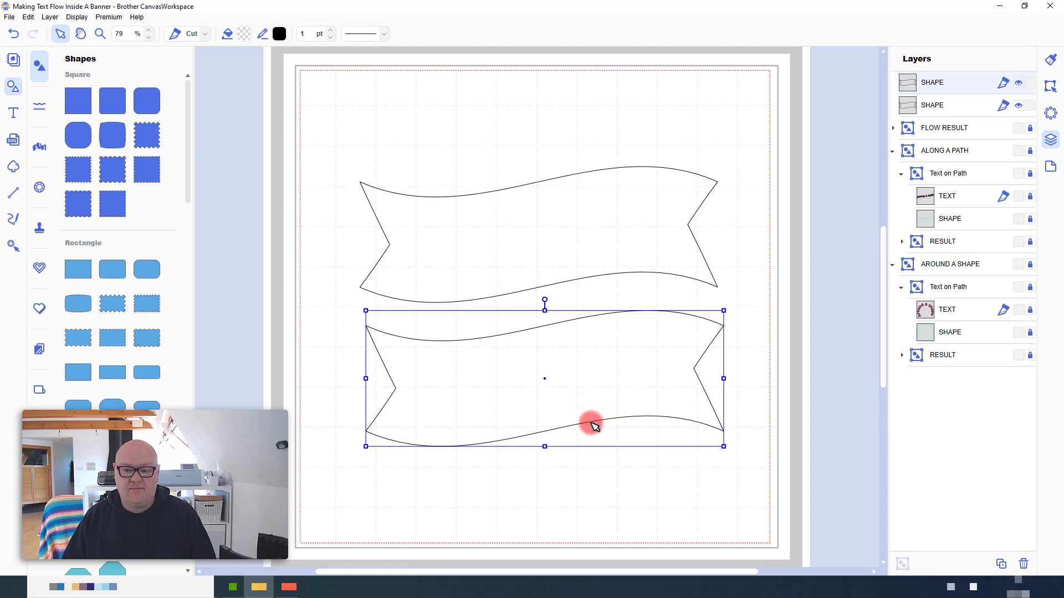
# Enter path editing on the copied banner to strip it down to one wavy curve
pyautogui.doubleClick(594, 425)
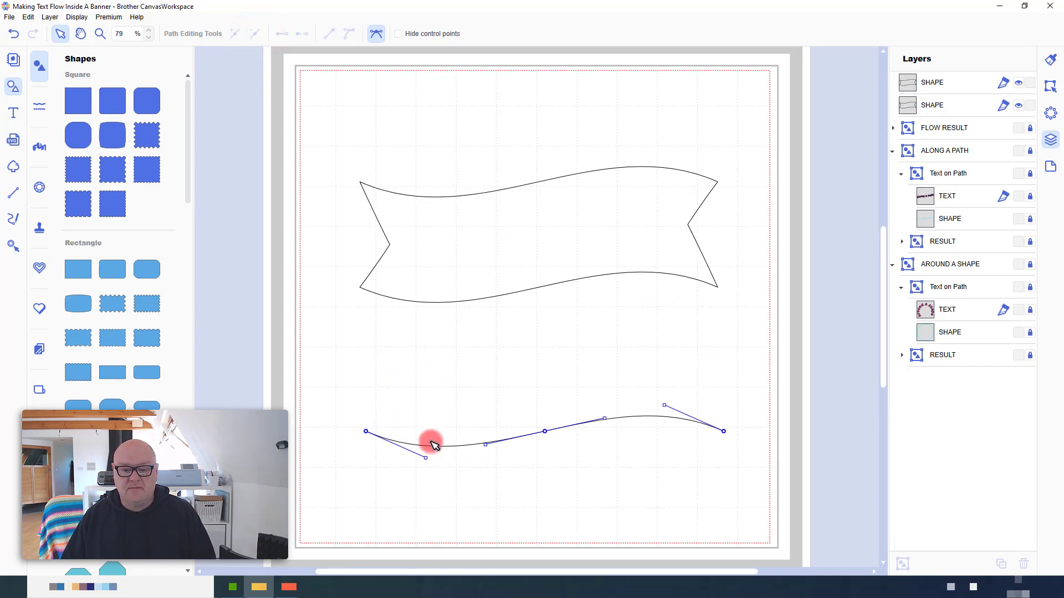
pyautogui.moveTo(731, 476)
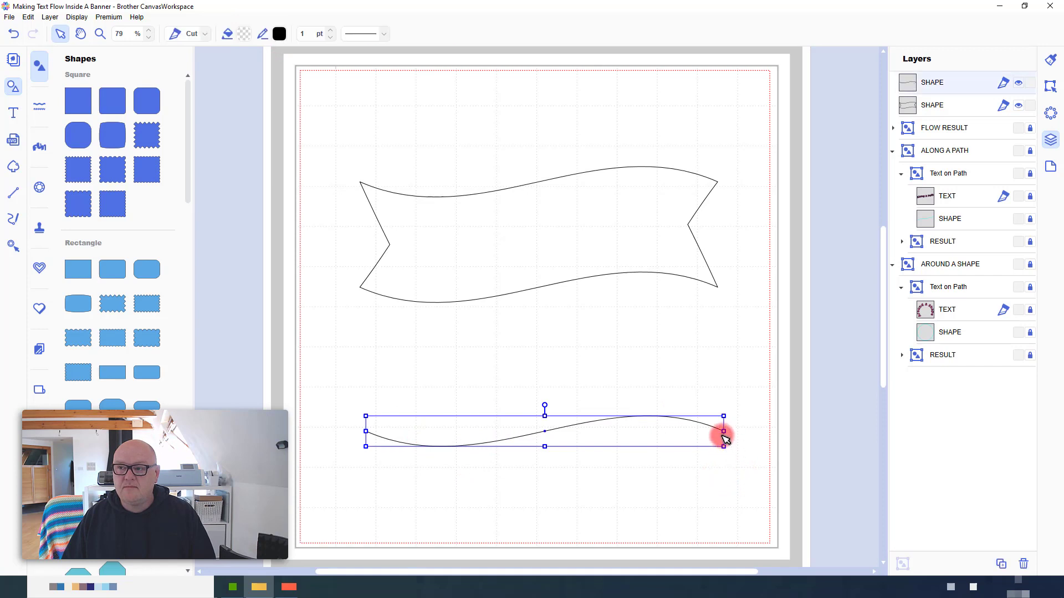
pyautogui.moveTo(1026, 106)
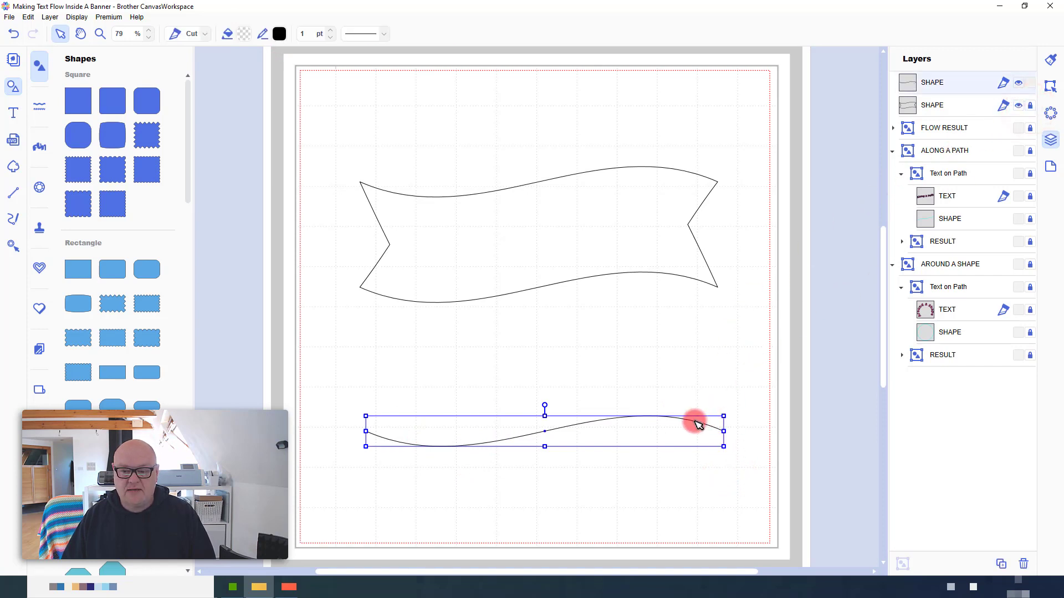
# Move the wavy line up so it runs through the centre of the original banner
pyautogui.moveTo(699, 424); pyautogui.dragTo(709, 291)
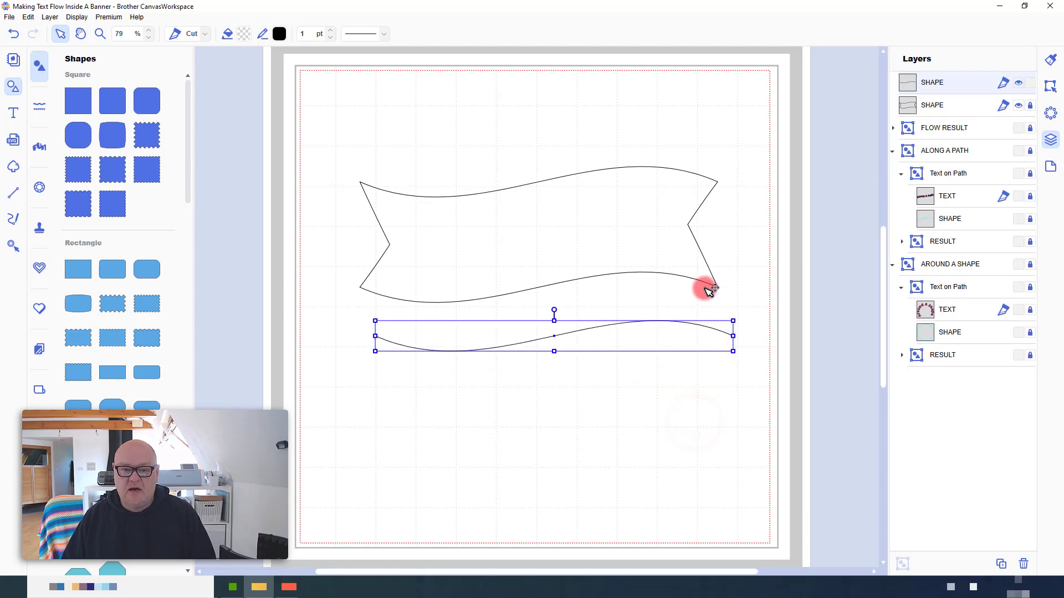
pyautogui.moveTo(713, 285); pyautogui.dragTo(699, 228)
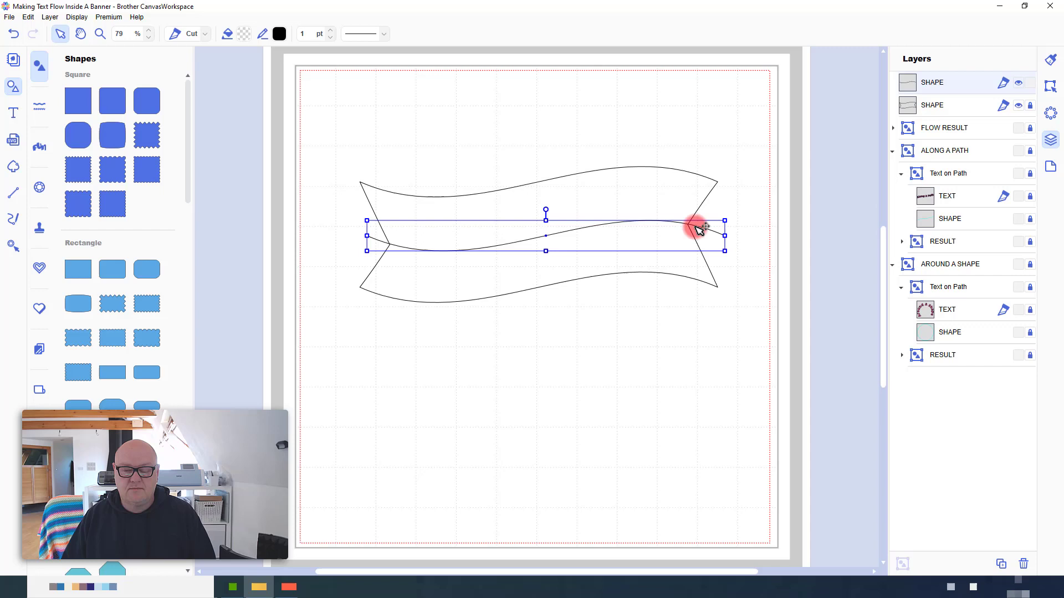
pyautogui.click(697, 392)
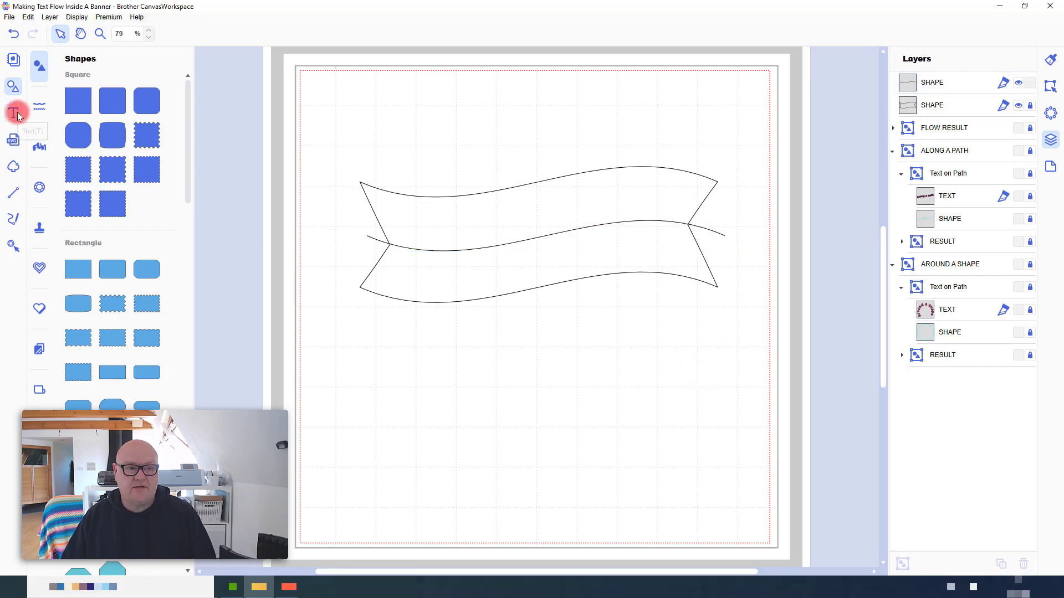
# Add a 'CONGRATS!' text object above the banner with the Text tool
pyautogui.click(14, 113)
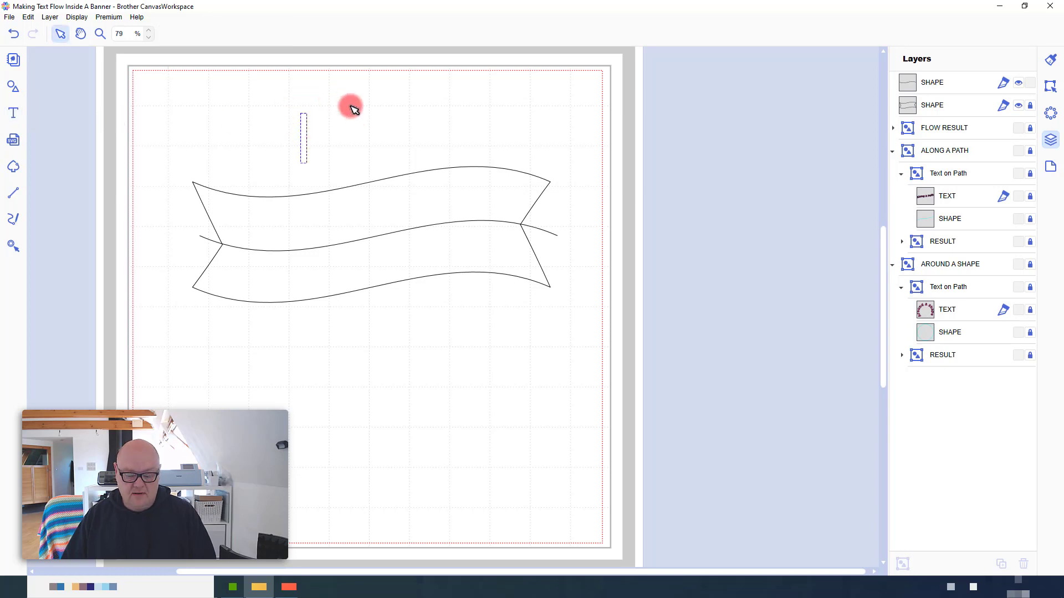
pyautogui.write('TE')
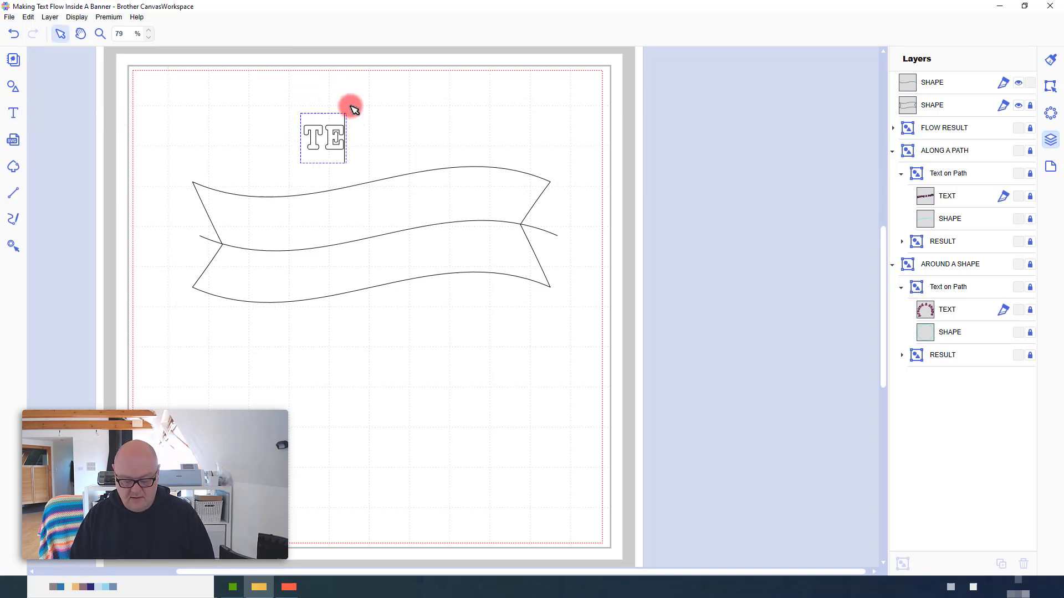
pyautogui.write('CONGRATS')
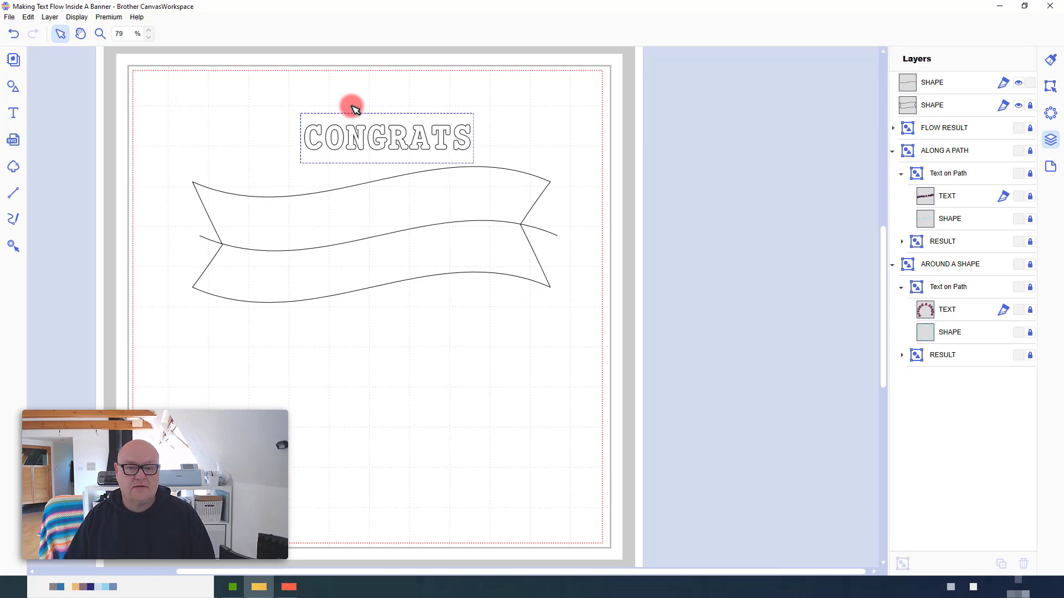
pyautogui.write('!')
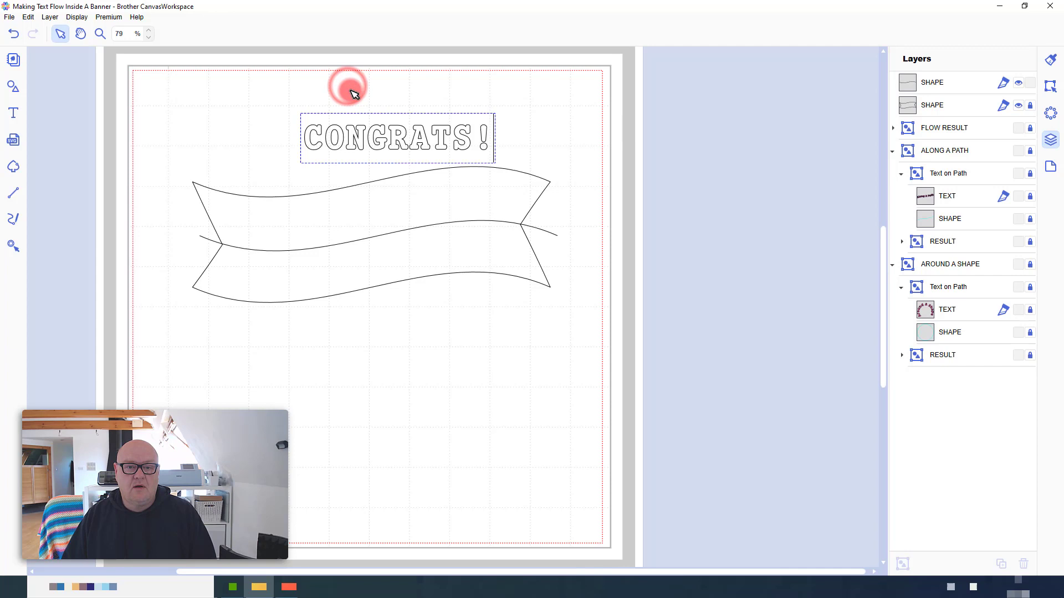
pyautogui.click(14, 86)
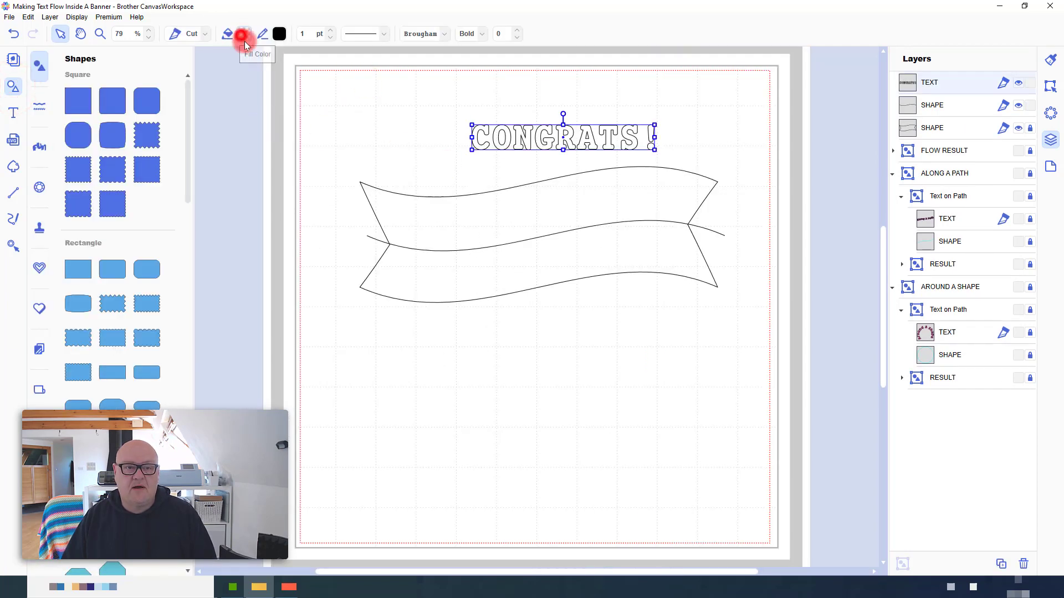
# Fill the CONGRATS! text with pink and fit it onto the wavy centre line
pyautogui.click(242, 34)
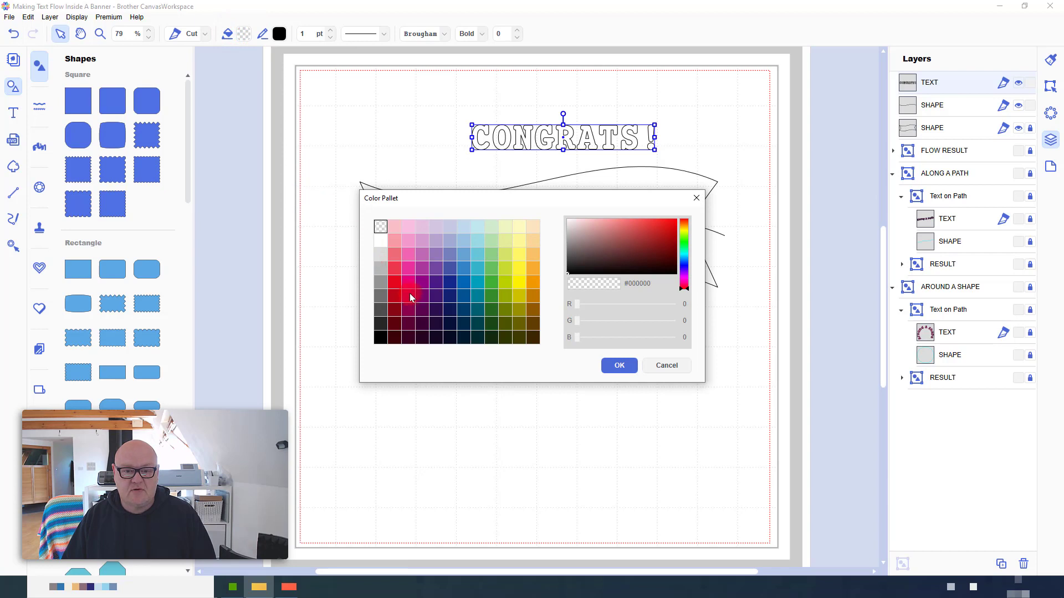
pyautogui.click(618, 365)
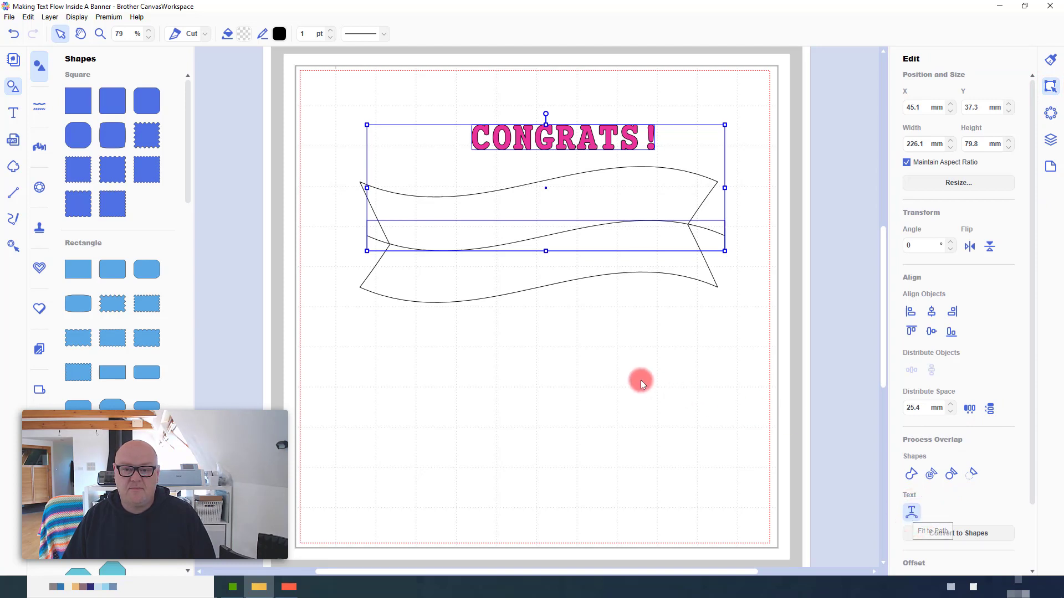
pyautogui.click(910, 512)
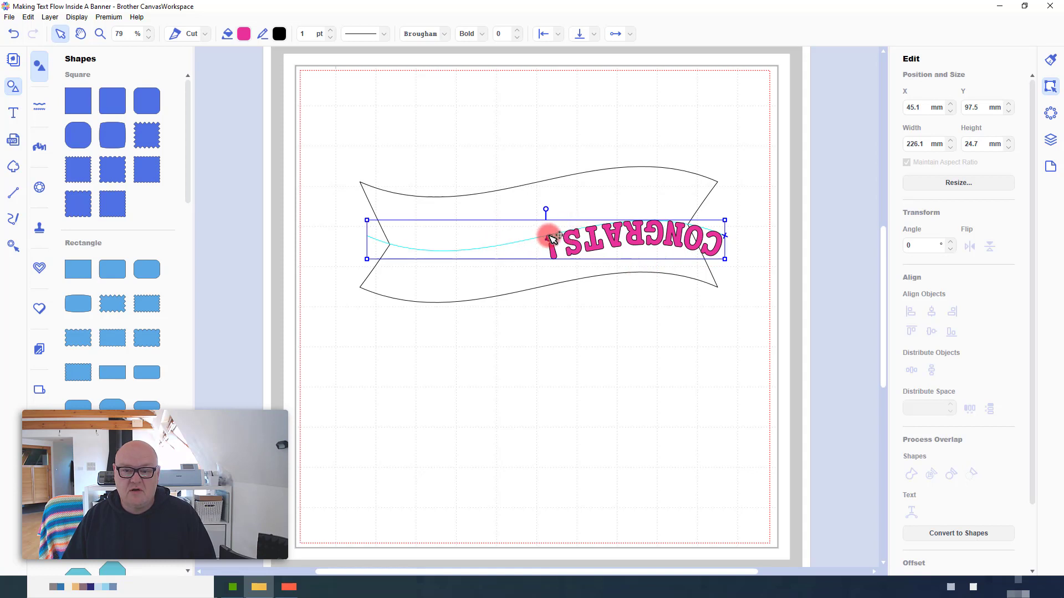
# Set the text-on-path alignment to Center and rotate the text 180° to read upright
pyautogui.click(579, 34)
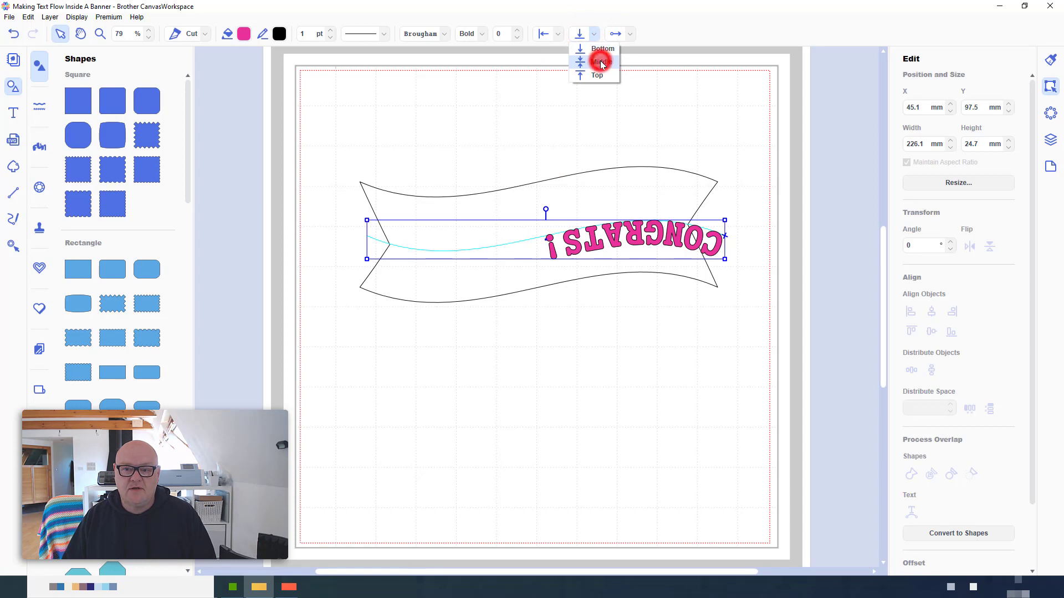
pyautogui.click(600, 62)
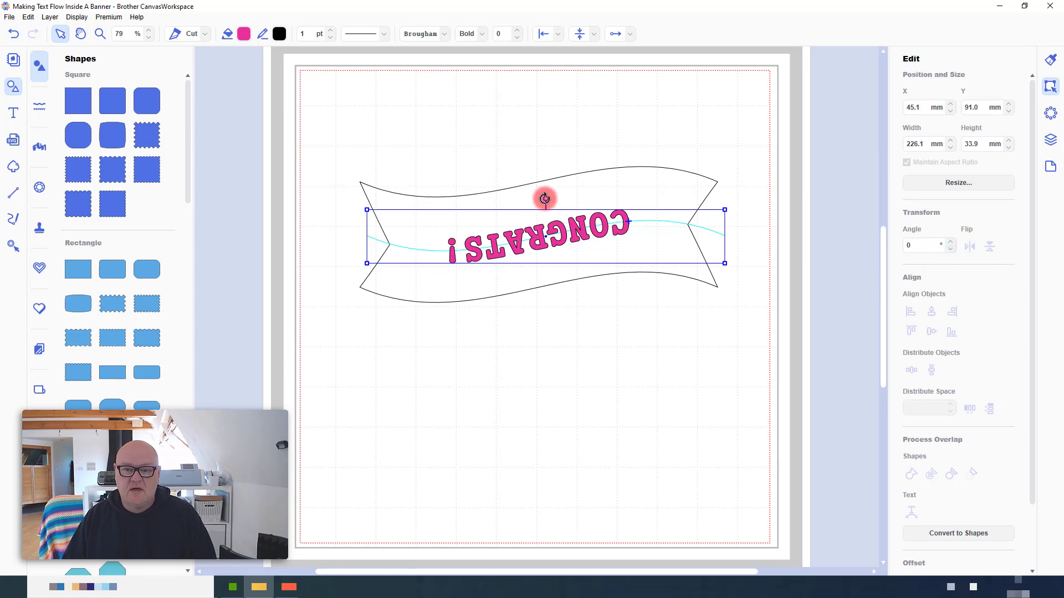
pyautogui.moveTo(545, 198); pyautogui.dragTo(545, 295)
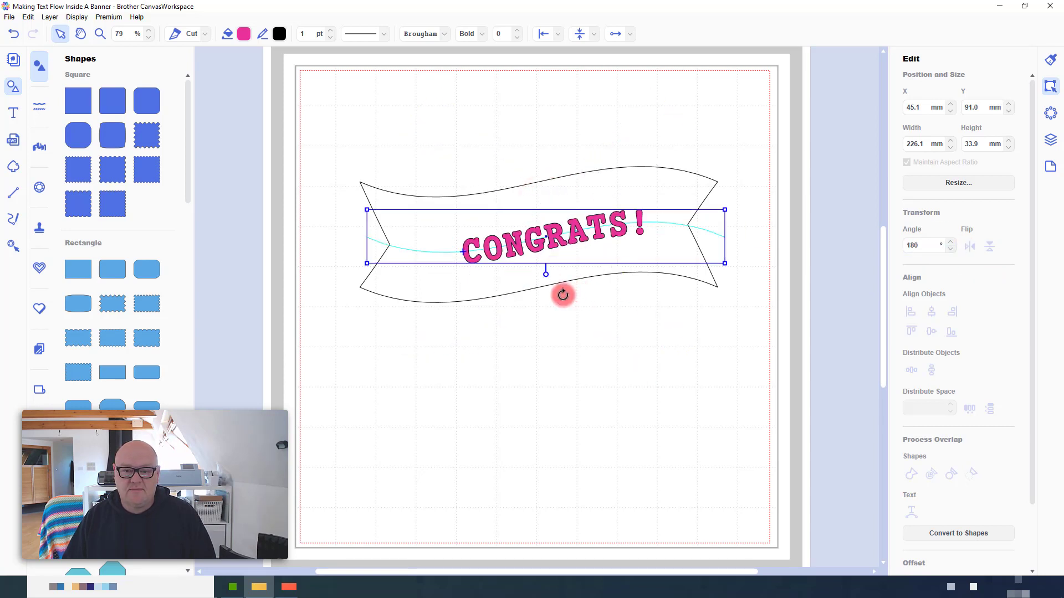
pyautogui.moveTo(507, 272)
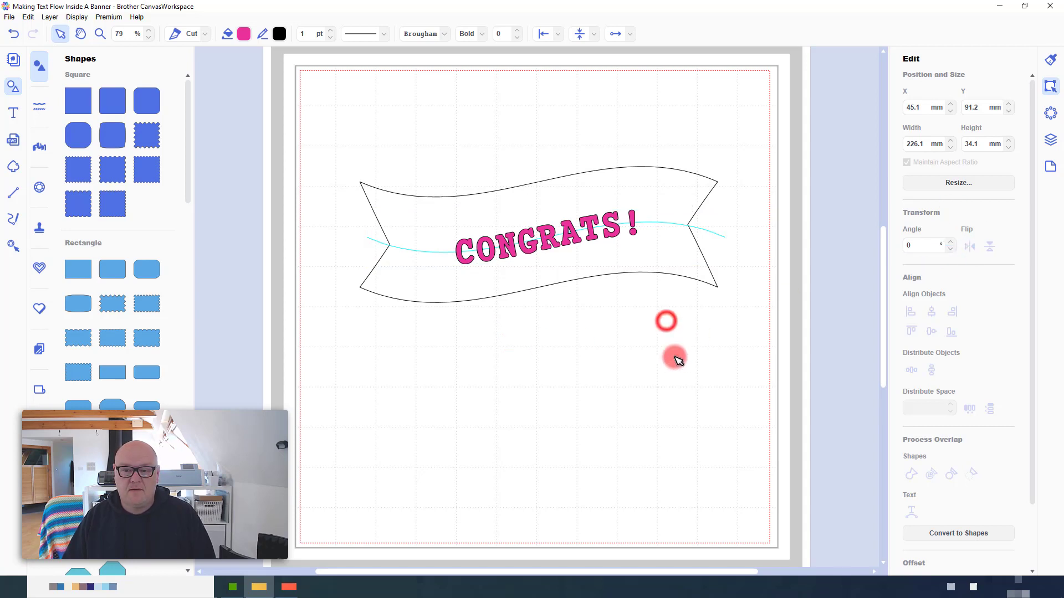
pyautogui.click(667, 355)
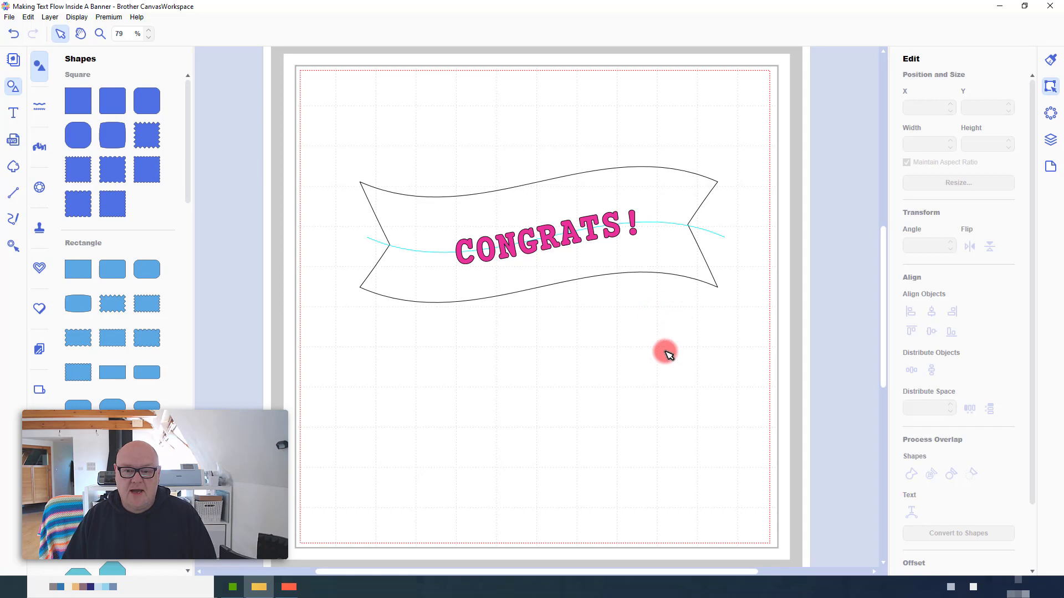
pyautogui.moveTo(614, 237)
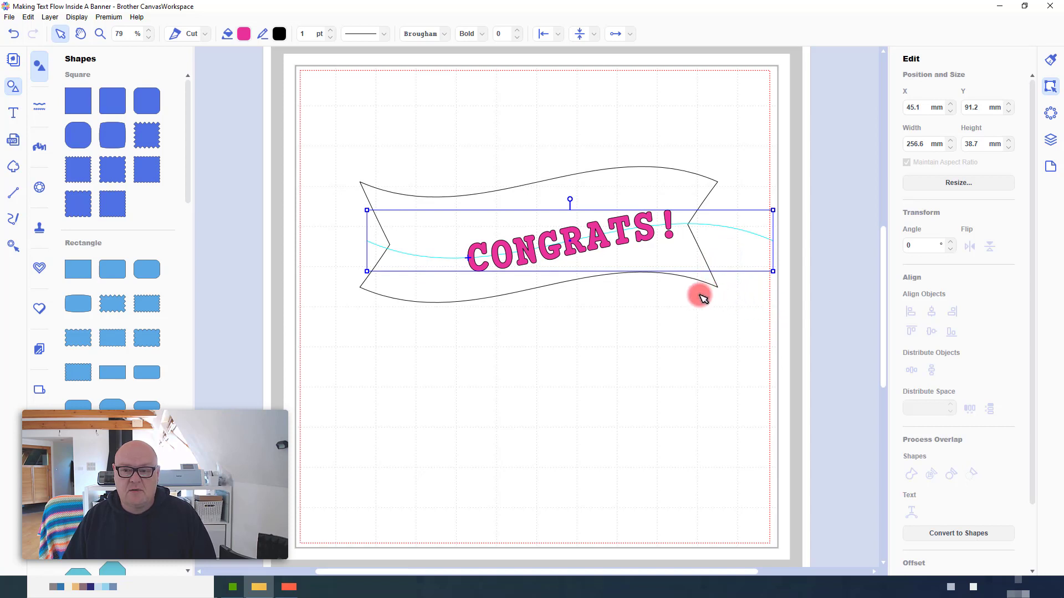
pyautogui.moveTo(650, 313)
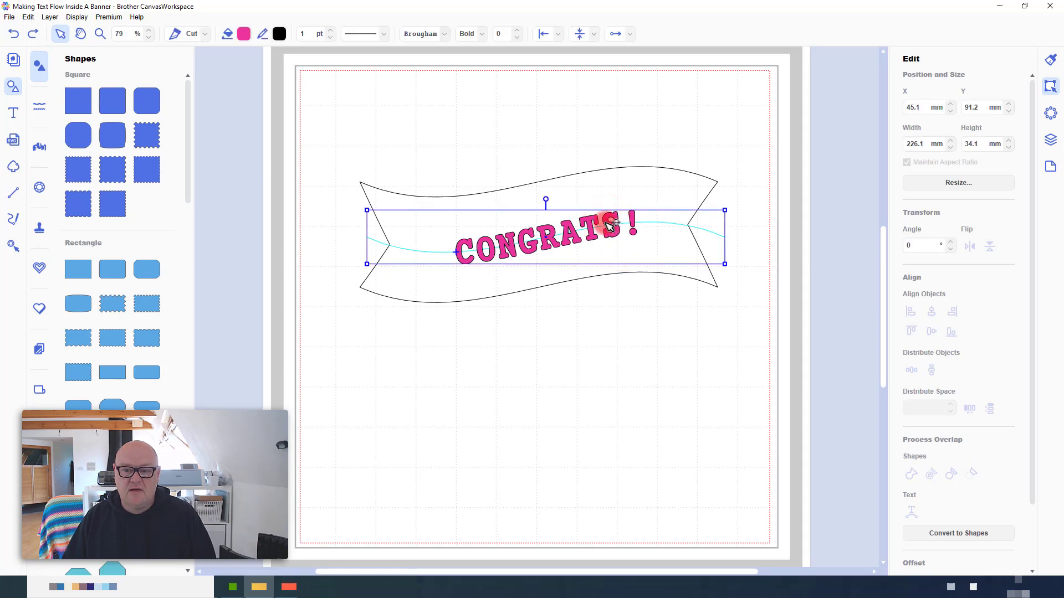
# Scale up the CONGRATS! text and shift it left to sit centrally across the banner
pyautogui.click(605, 225)
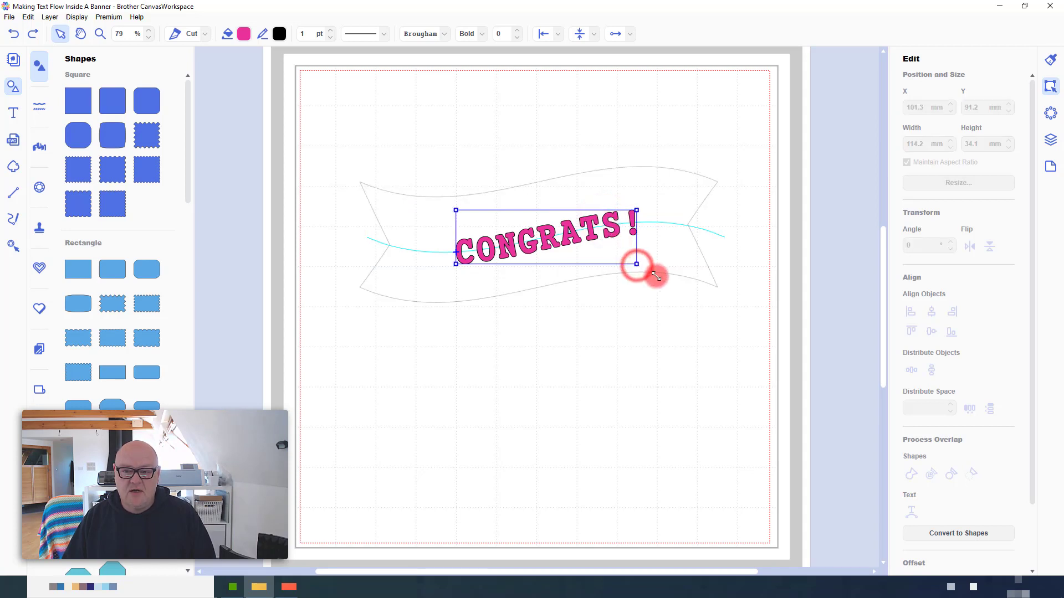
pyautogui.moveTo(636, 264); pyautogui.dragTo(730, 307)
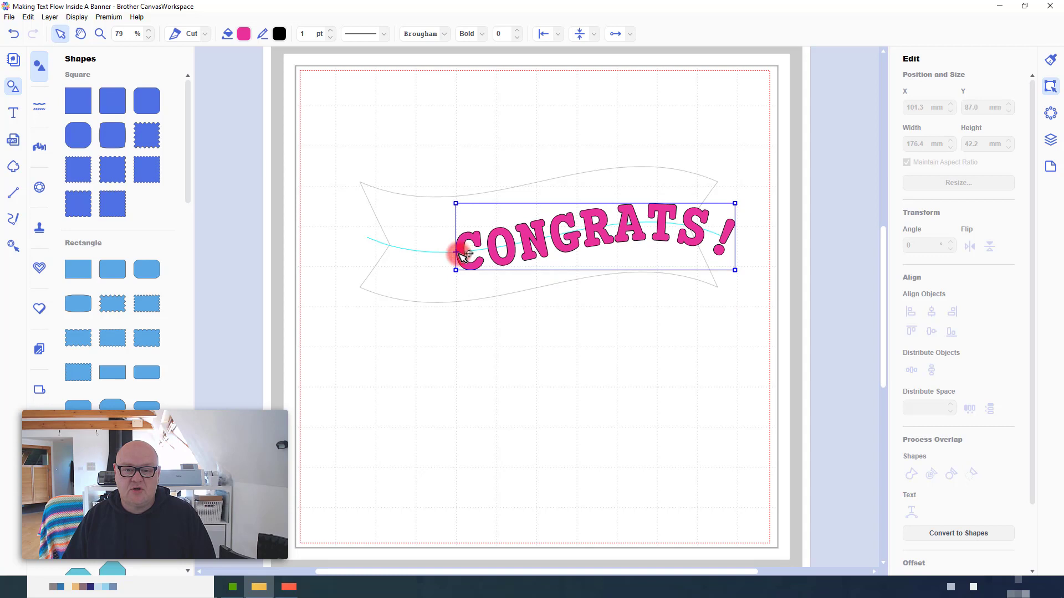
pyautogui.moveTo(464, 255); pyautogui.dragTo(434, 258)
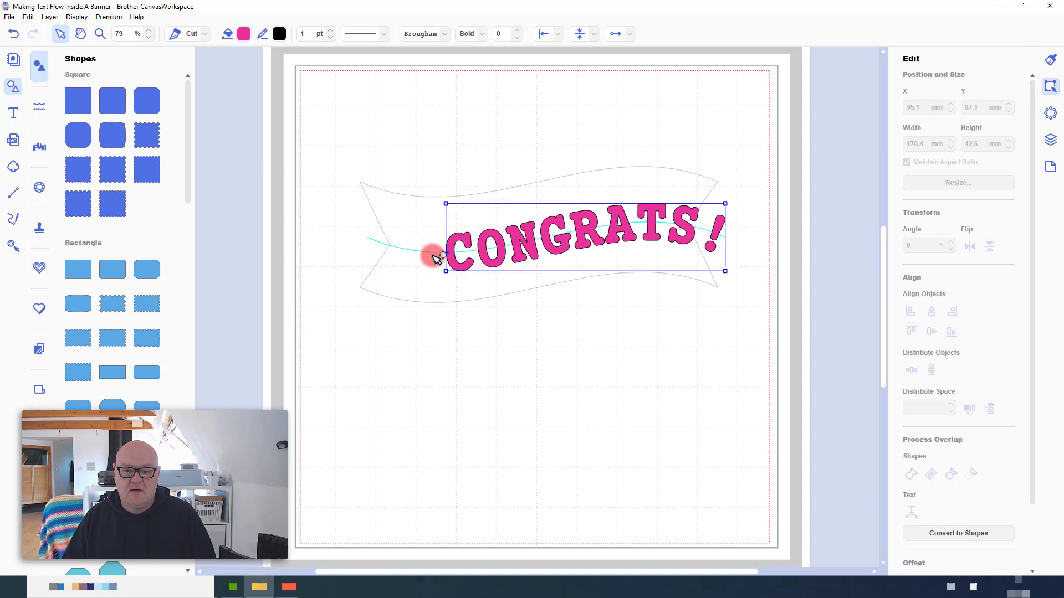
pyautogui.moveTo(440, 256); pyautogui.dragTo(400, 264)
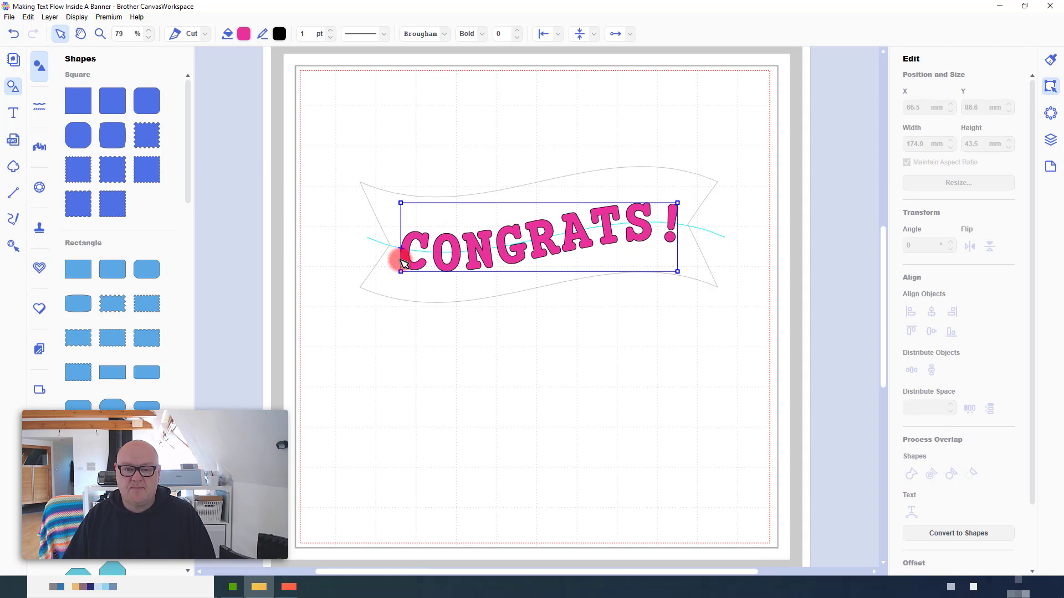
pyautogui.click(666, 413)
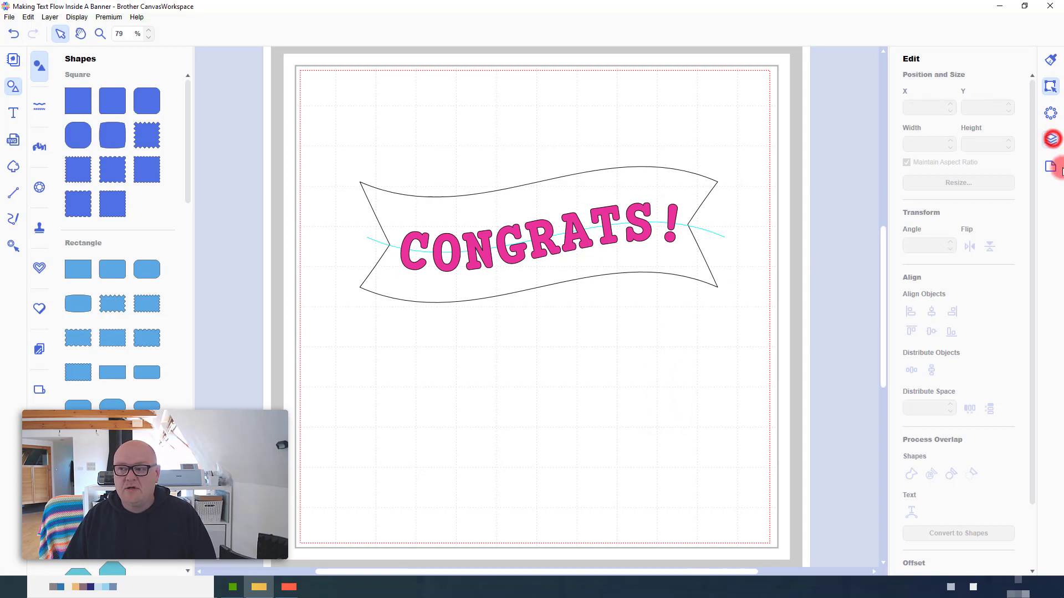
# In the Layers panel set the TEXT layer to Draw and check the centre path layer
pyautogui.click(1051, 139)
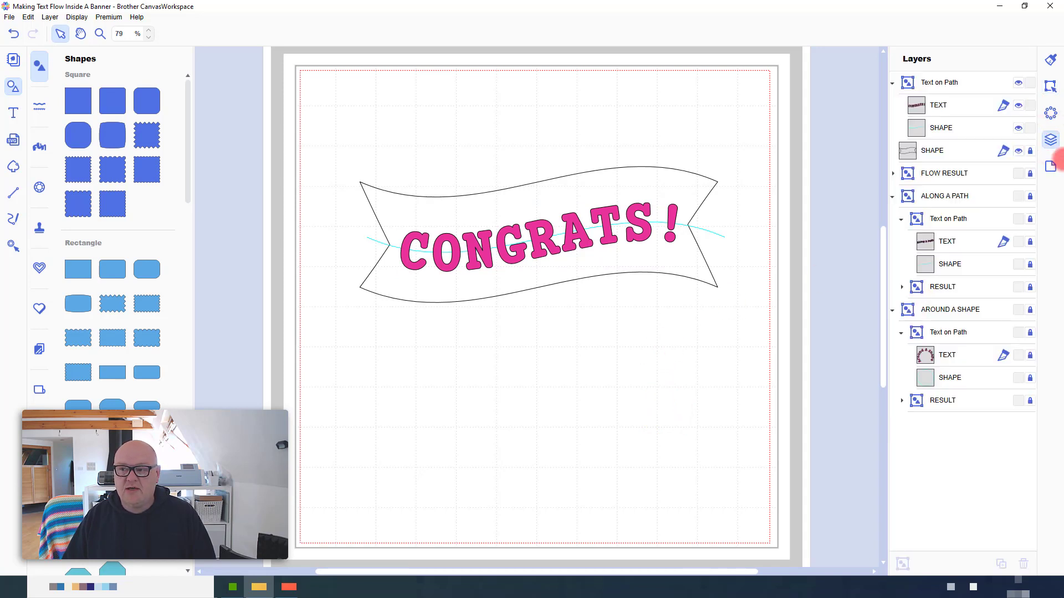
pyautogui.click(954, 105)
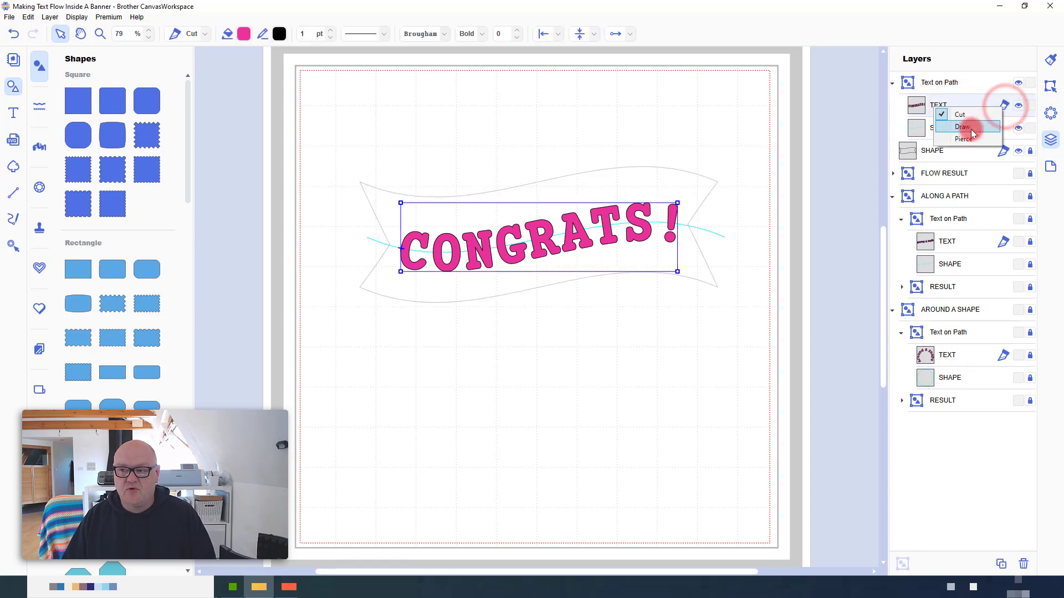
pyautogui.click(963, 127)
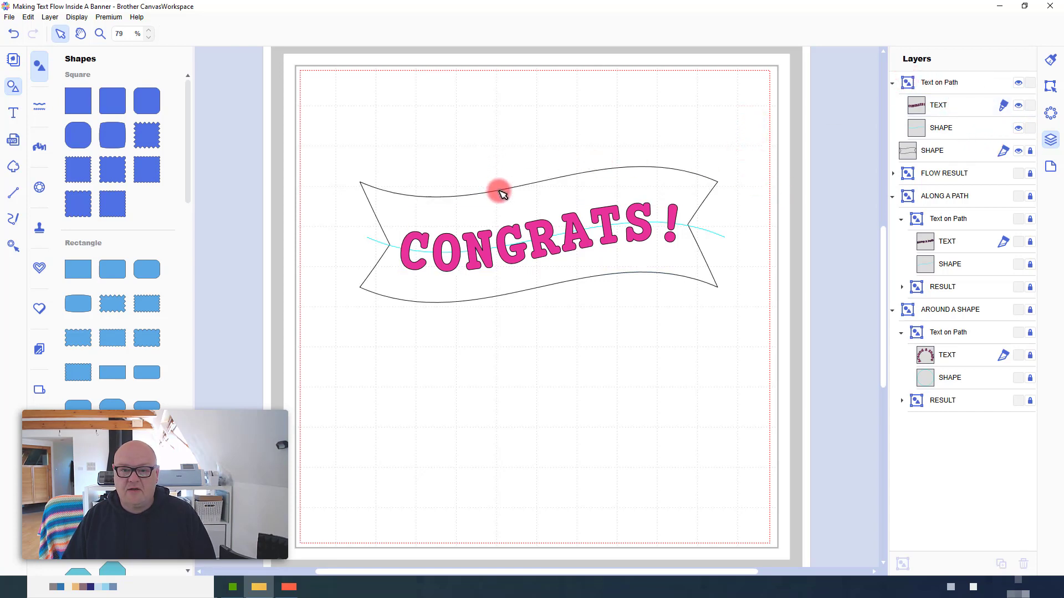
pyautogui.click(941, 128)
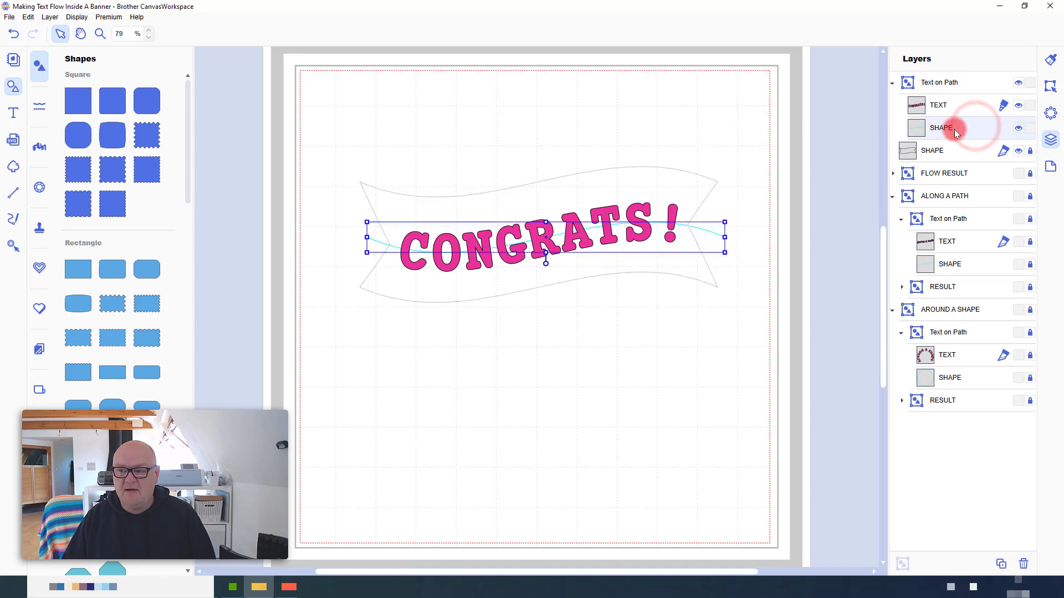
pyautogui.click(939, 105)
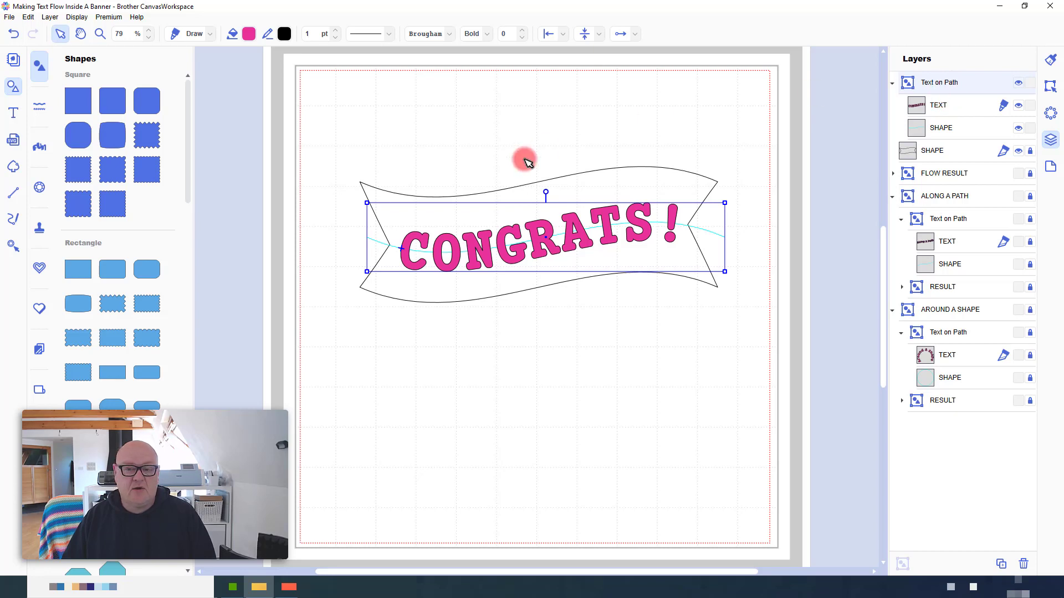
pyautogui.click(715, 394)
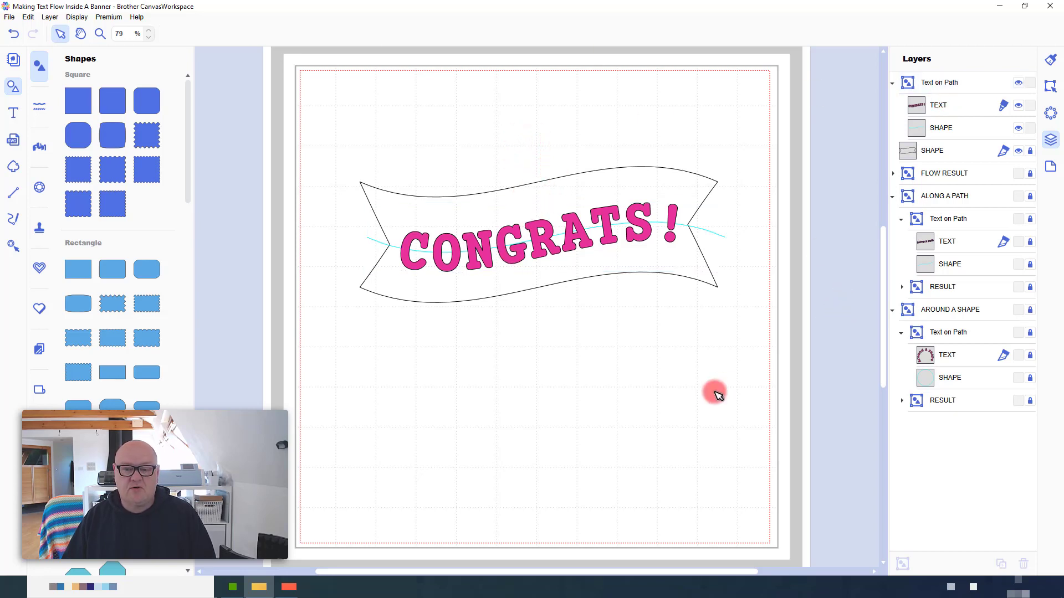
pyautogui.moveTo(326, 181)
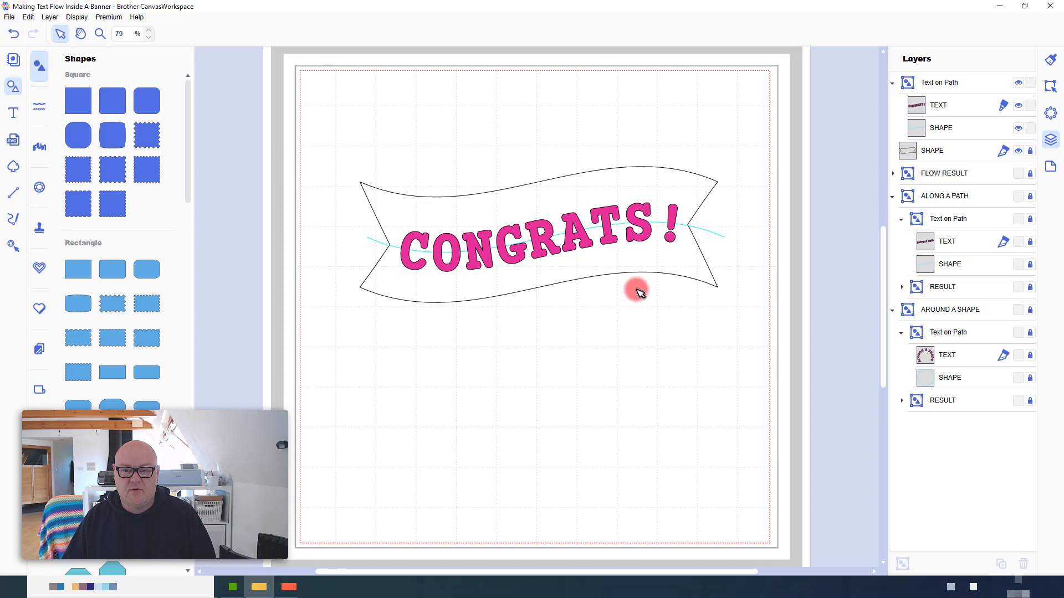
pyautogui.moveTo(745, 202)
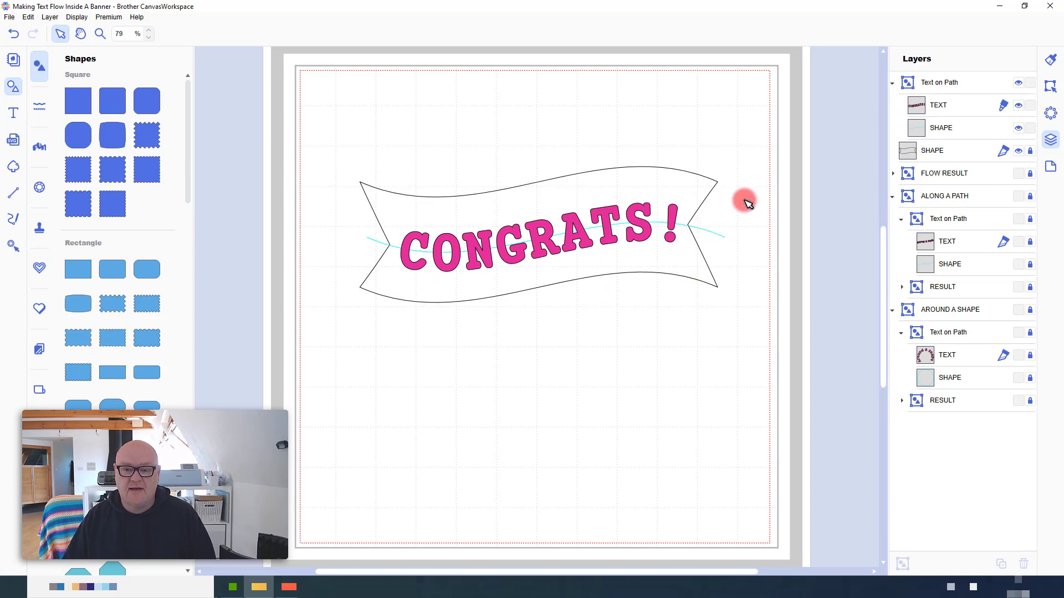
pyautogui.moveTo(550, 356)
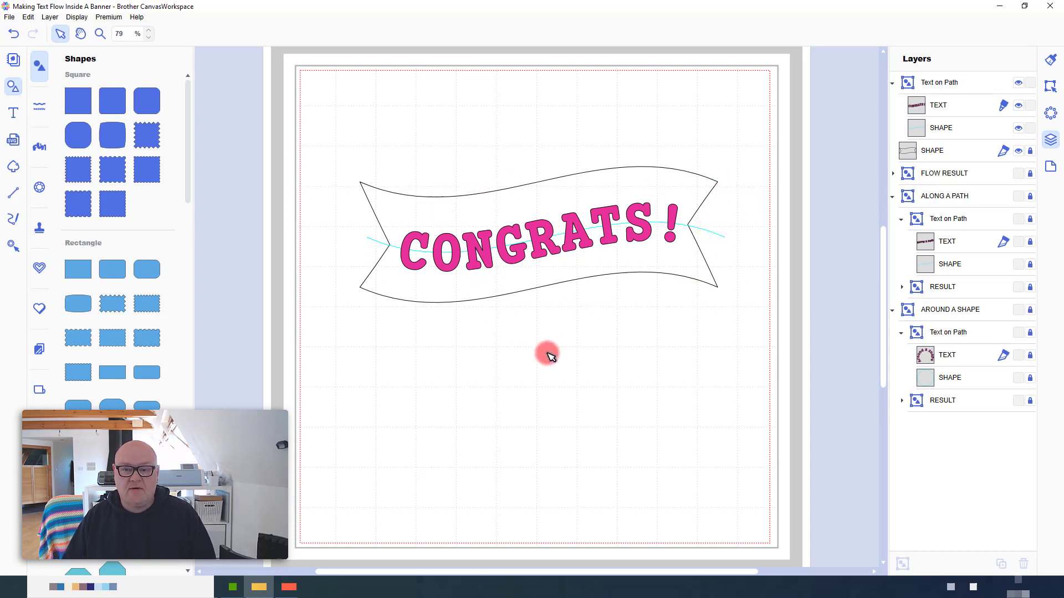